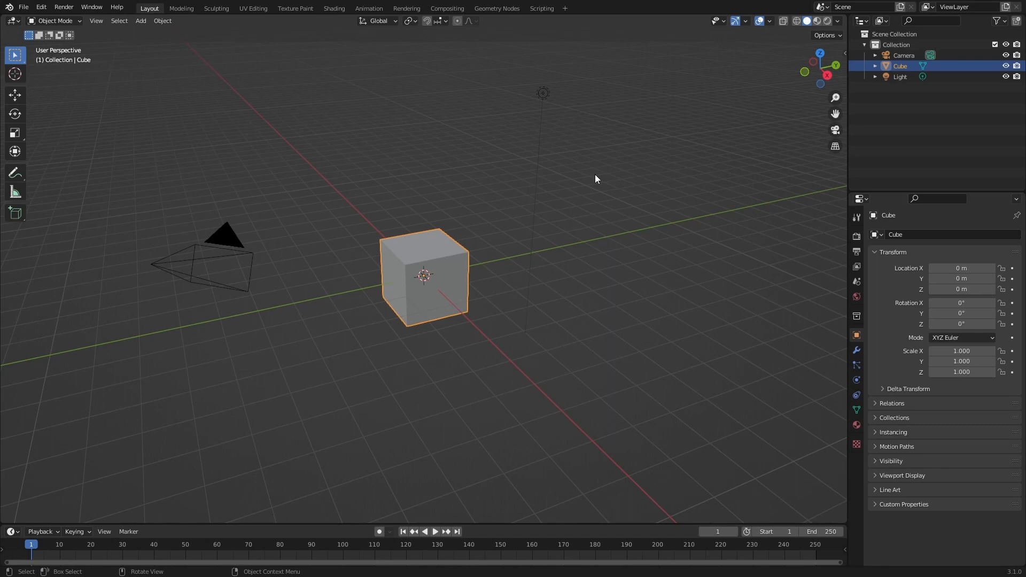
pyautogui.moveTo(435, 195)
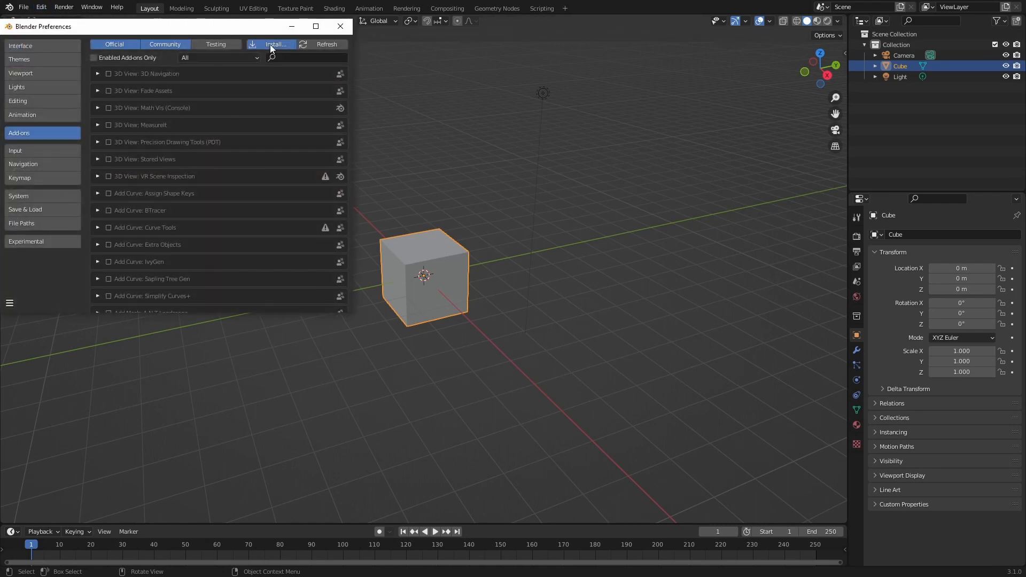
# - Install the Post FX add-on from the PostFX.zip archive
pyautogui.click(275, 43)
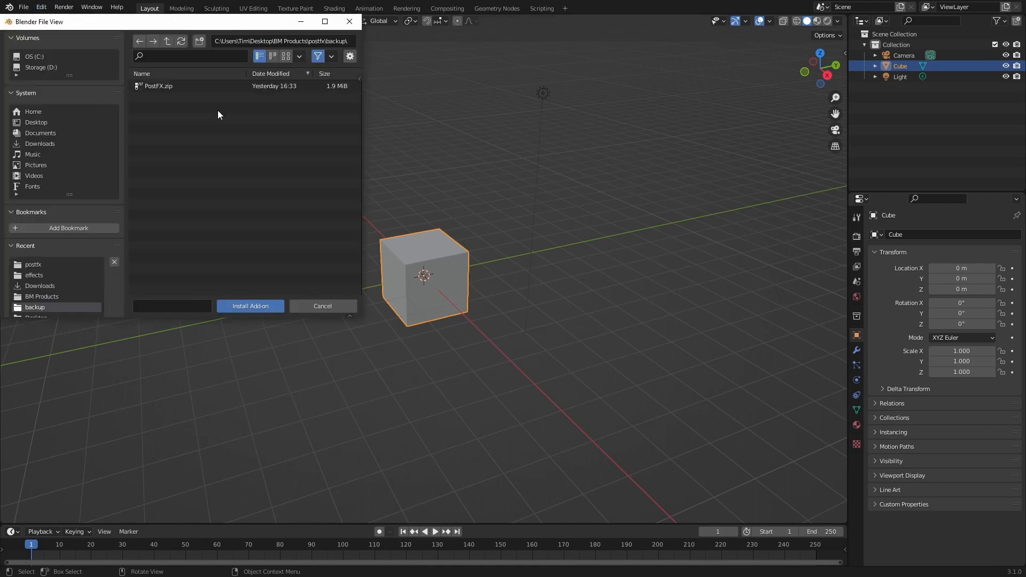
pyautogui.click(159, 85)
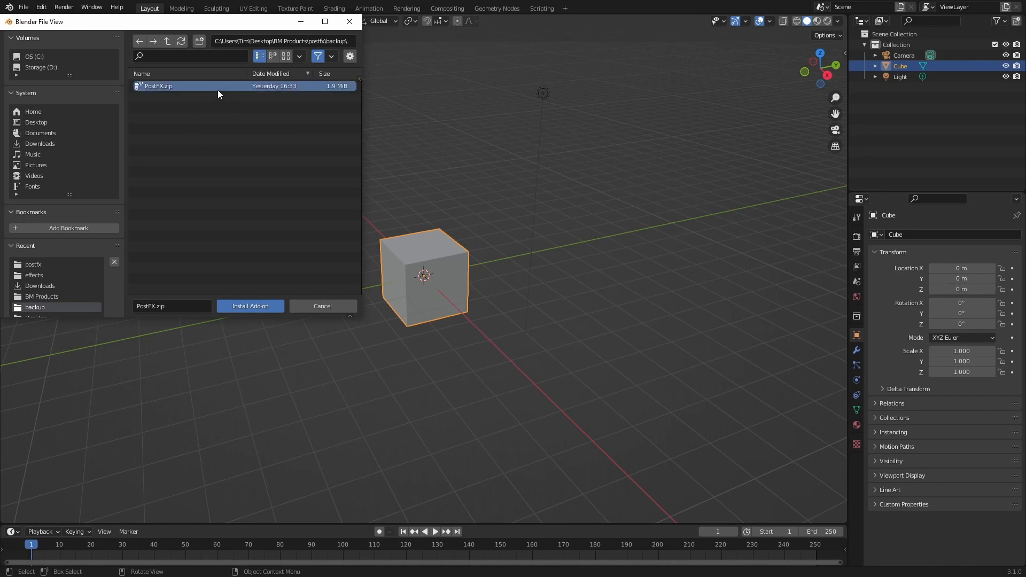
pyautogui.click(249, 306)
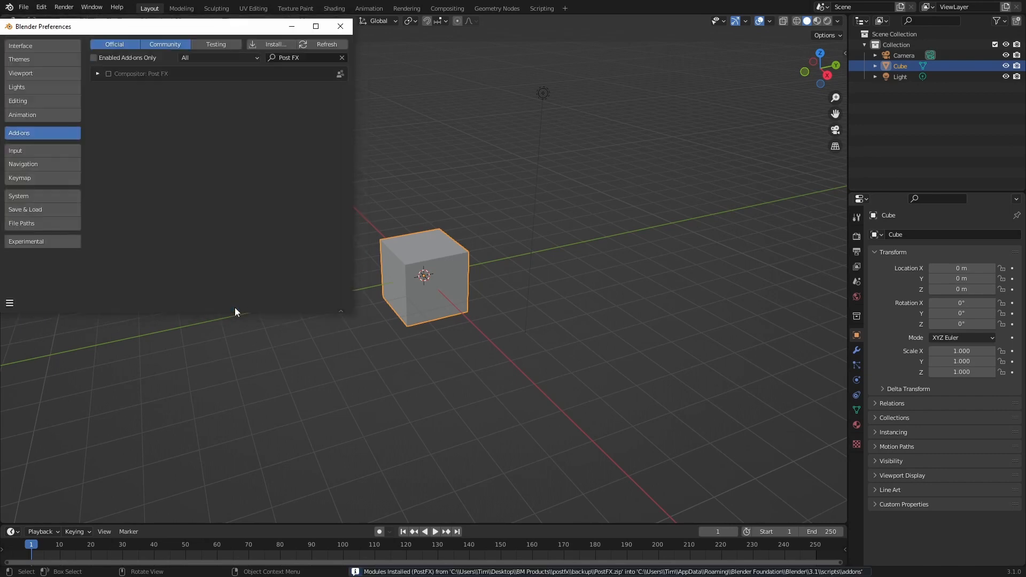
pyautogui.moveTo(150, 121)
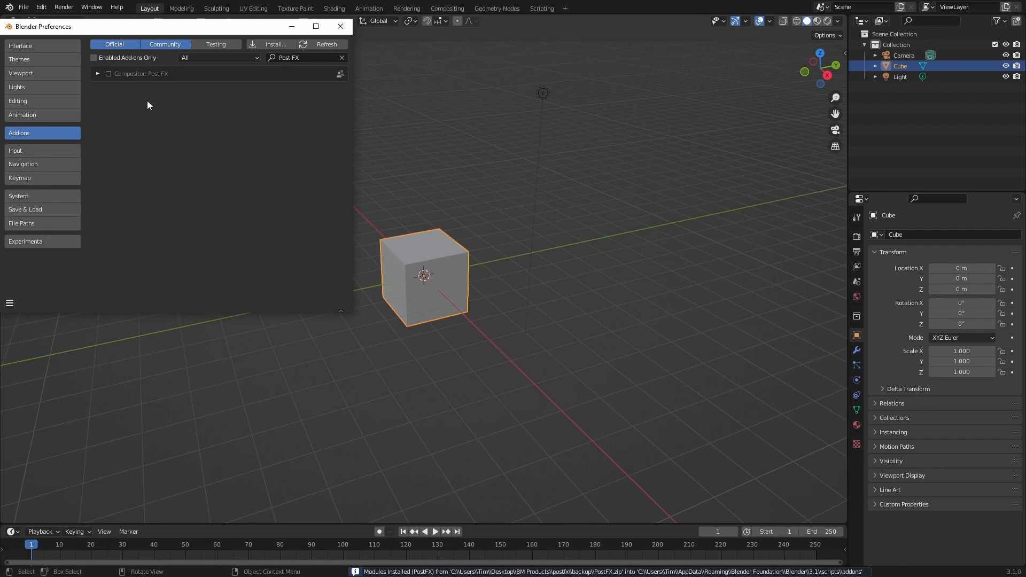
# - Enable Compositor: Post FX, review its details, and leave Preferences
pyautogui.click(108, 73)
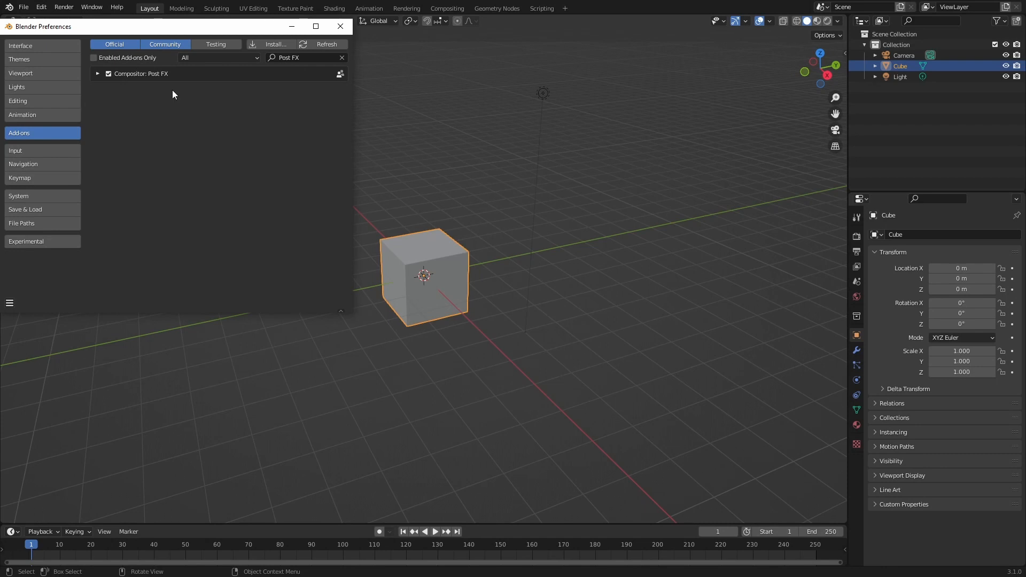
pyautogui.moveTo(155, 94)
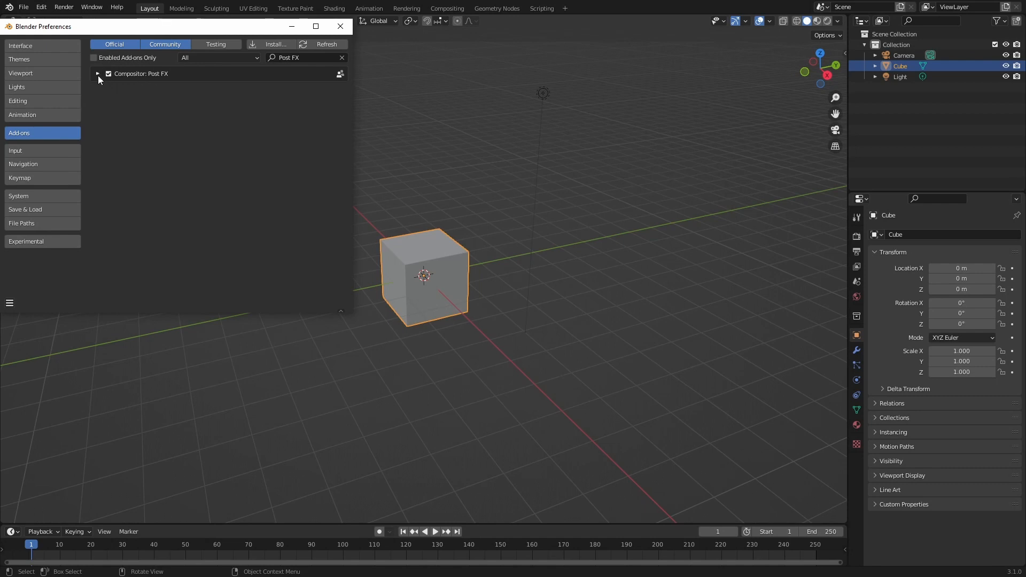
pyautogui.click(97, 74)
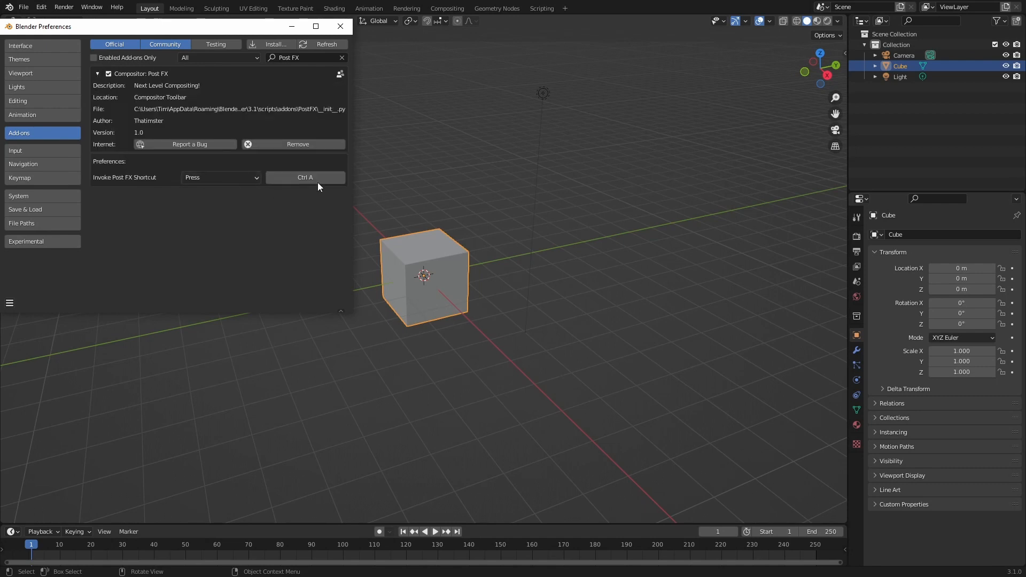
pyautogui.moveTo(304, 178)
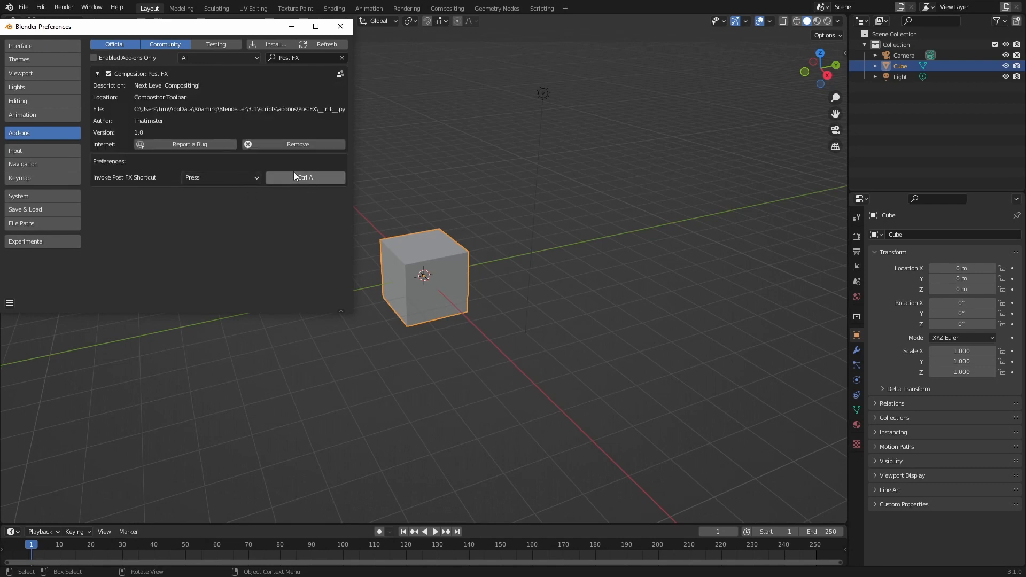
pyautogui.moveTo(305, 177)
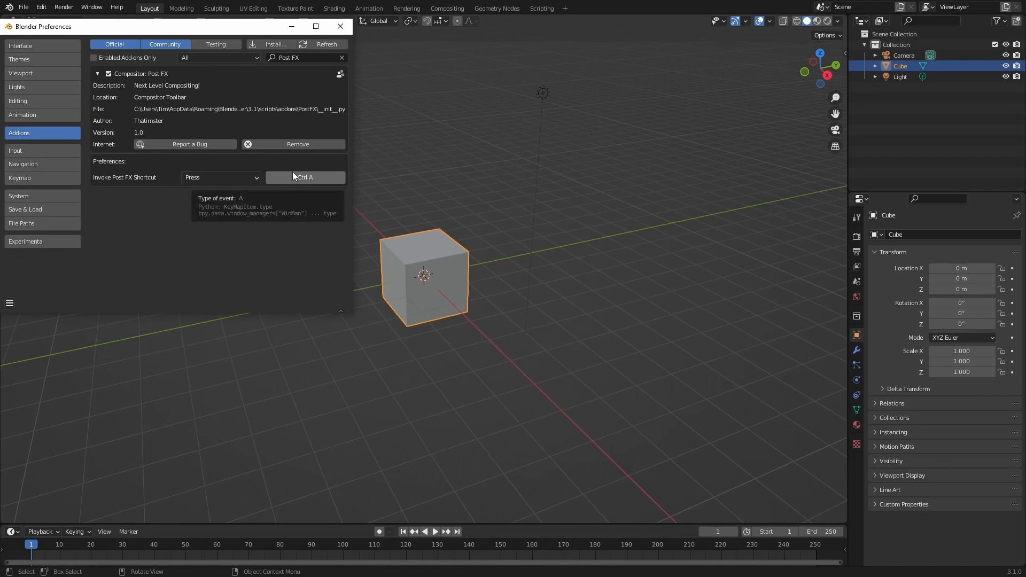
pyautogui.click(97, 73)
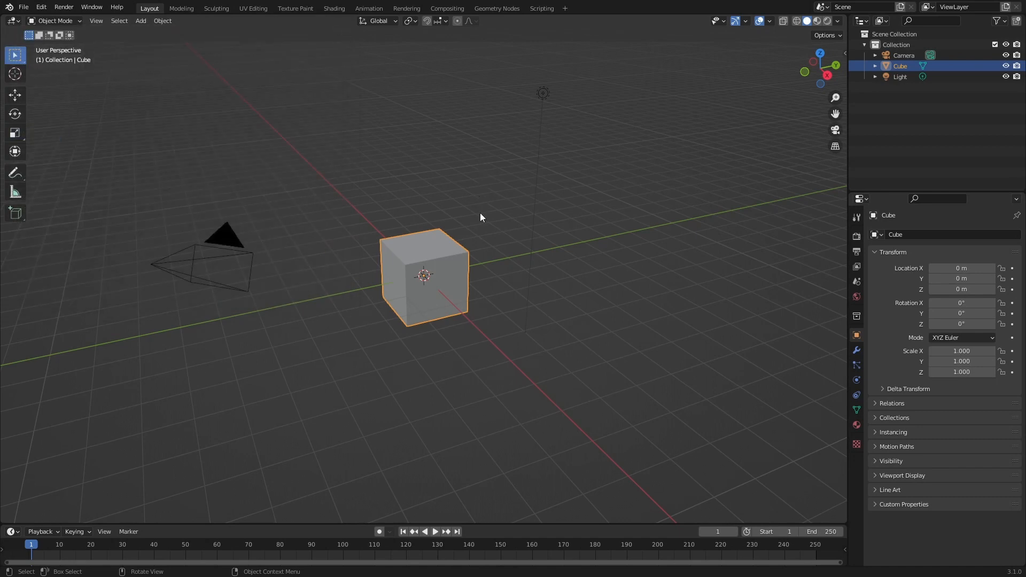
pyautogui.moveTo(480, 259)
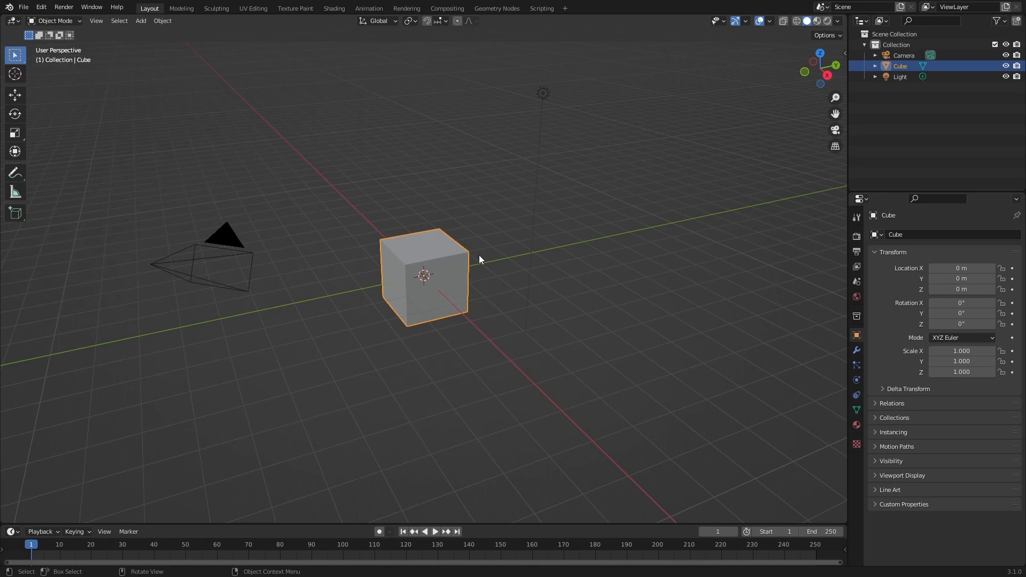
pyautogui.moveTo(462, 261)
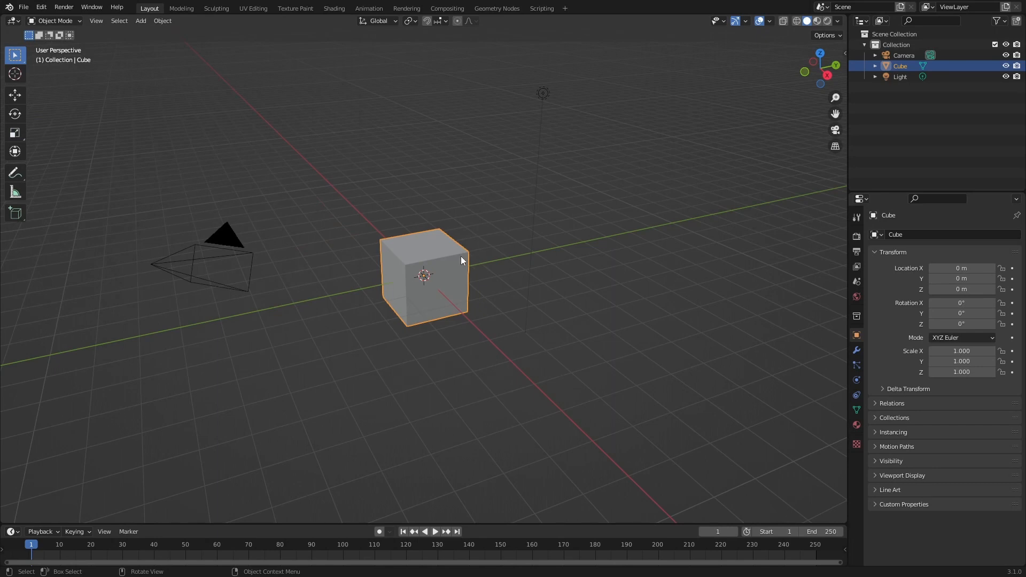
# - Switch the main area's editor type from 3D Viewport to Compositor
pyautogui.click(12, 20)
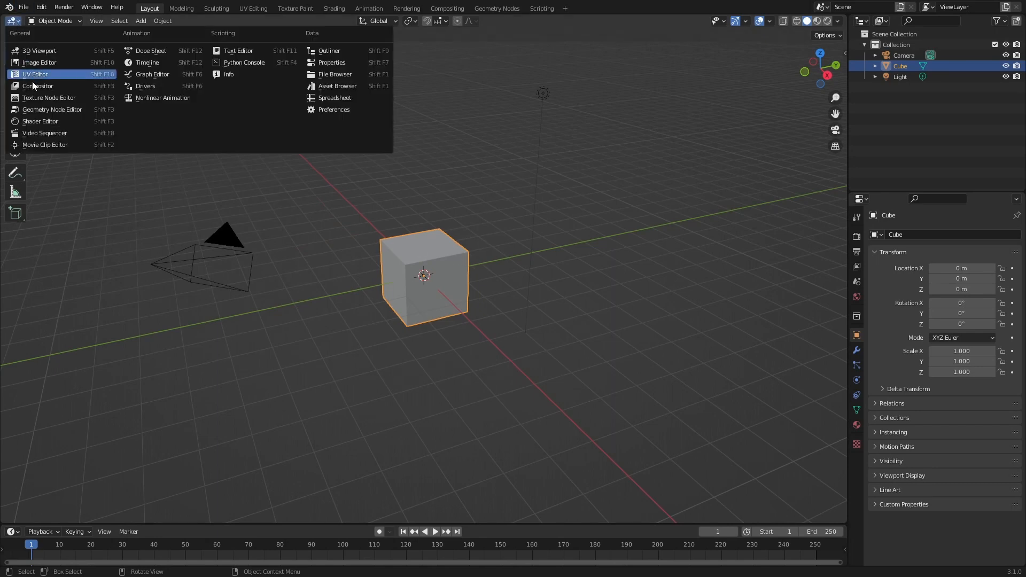
pyautogui.click(39, 86)
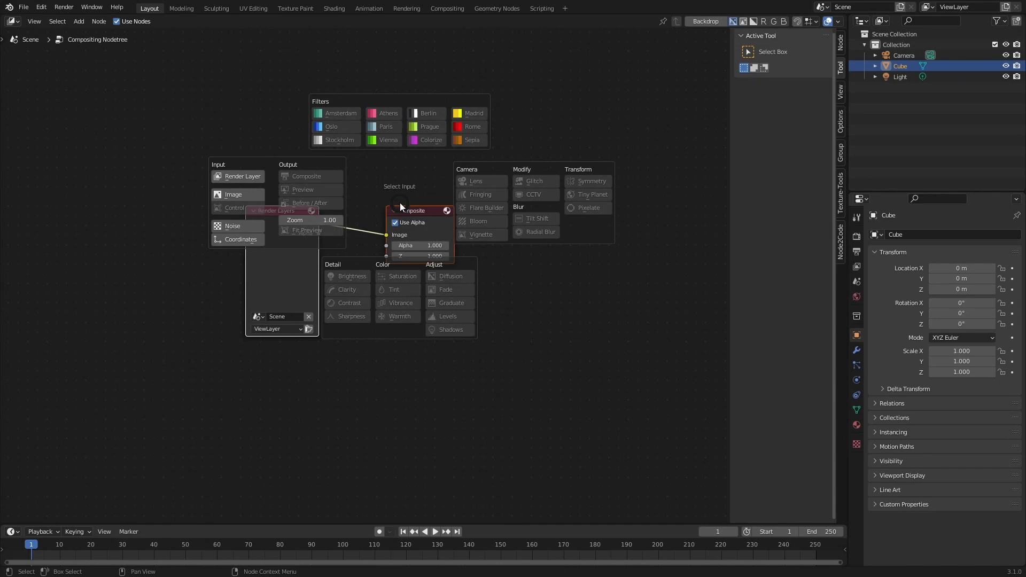
# - Add Image and Control nodes and load the lantern photo into the Image node
pyautogui.click(234, 193)
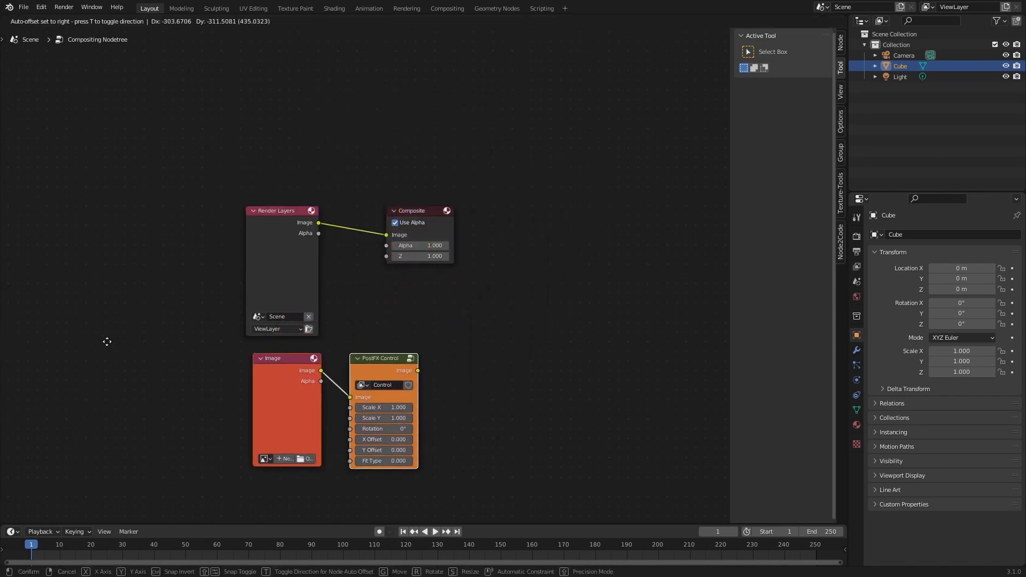
pyautogui.click(456, 319)
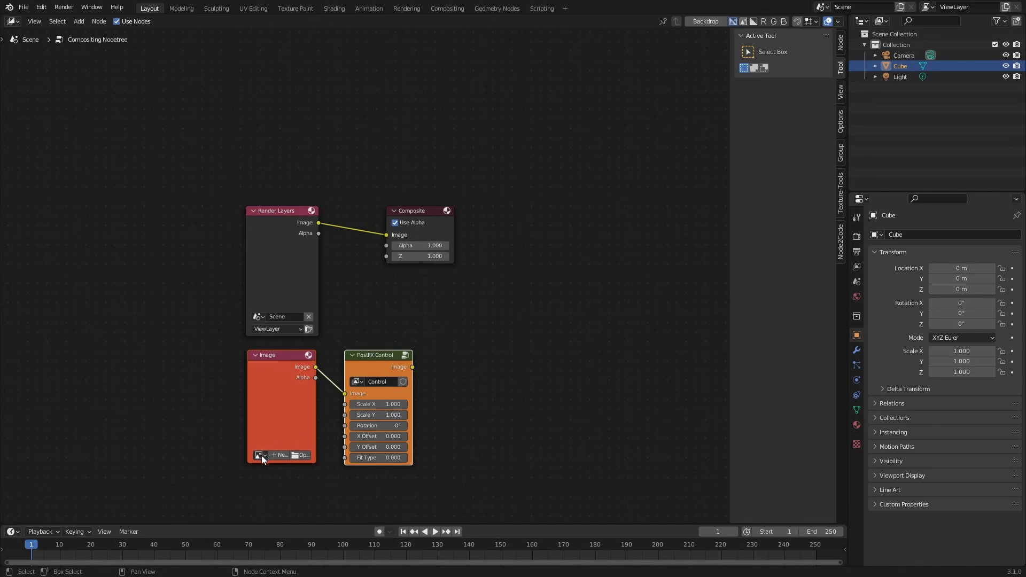
pyautogui.click(258, 455)
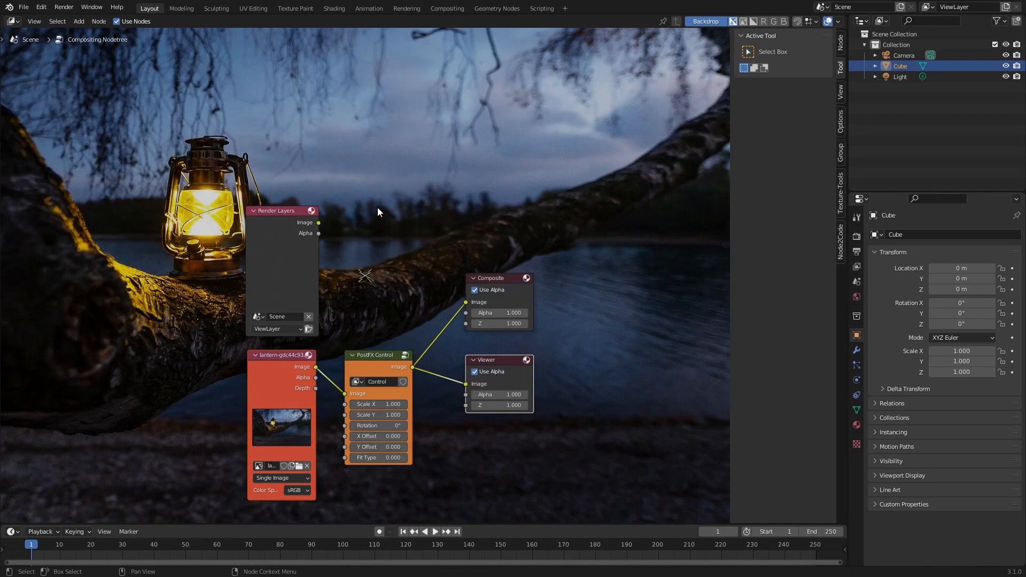
pyautogui.moveTo(407, 189)
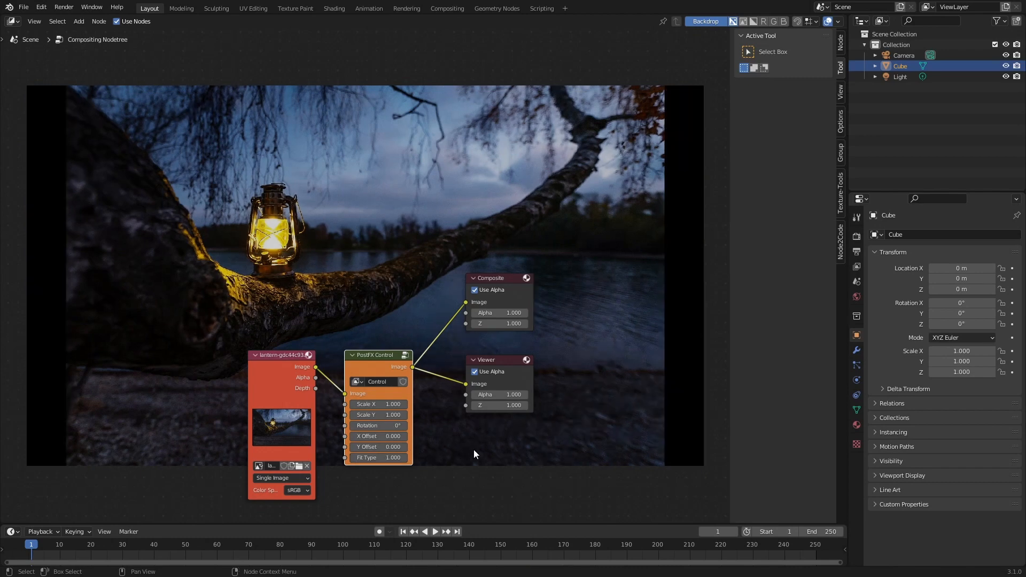
# - Set the PostFX Control node's Fit Type to 2 so the photo fills the frame
pyautogui.doubleClick(378, 458)
pyautogui.write('2.000')
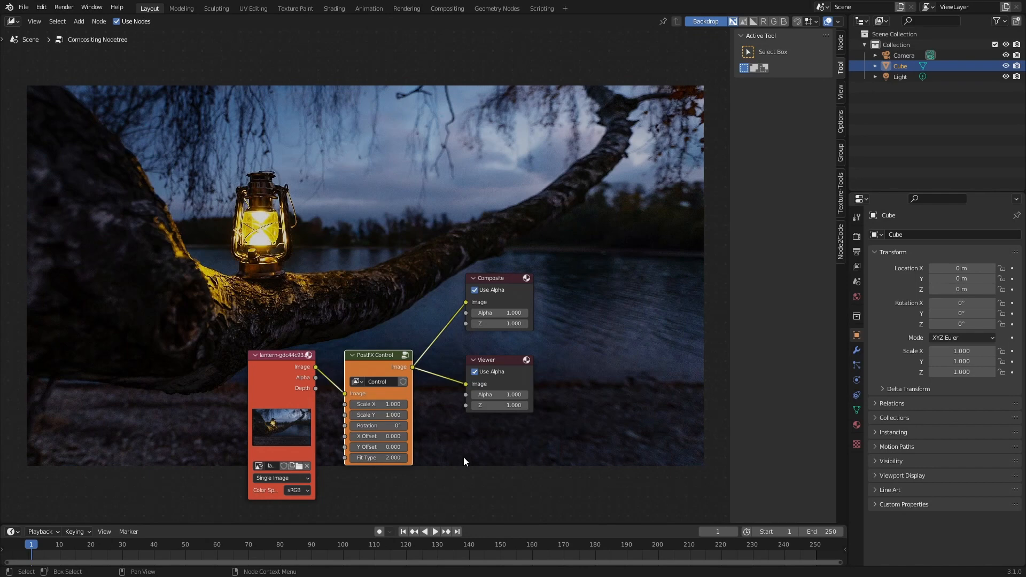
pyautogui.moveTo(424, 421)
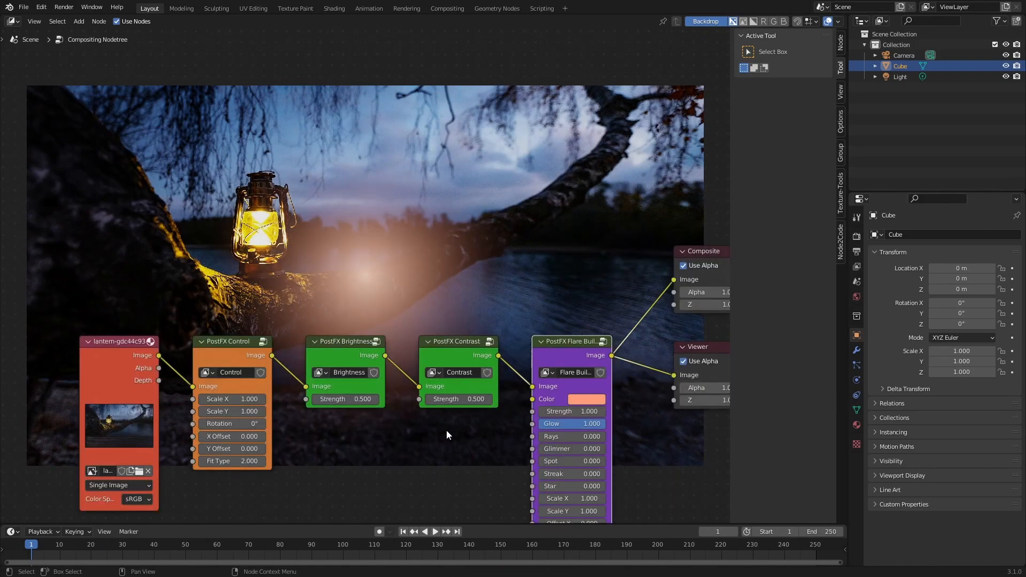
pyautogui.moveTo(339, 362)
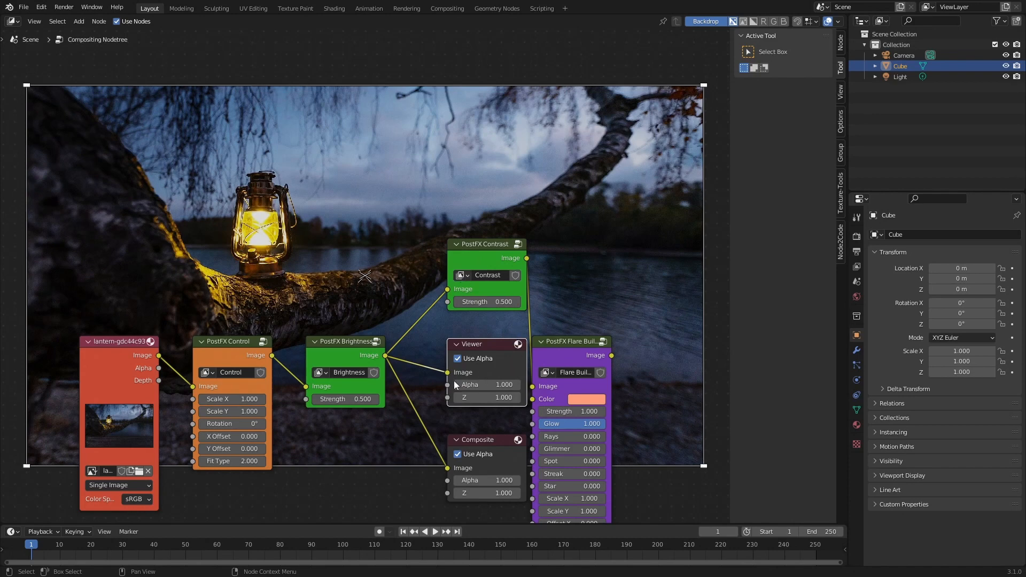
pyautogui.moveTo(352, 429)
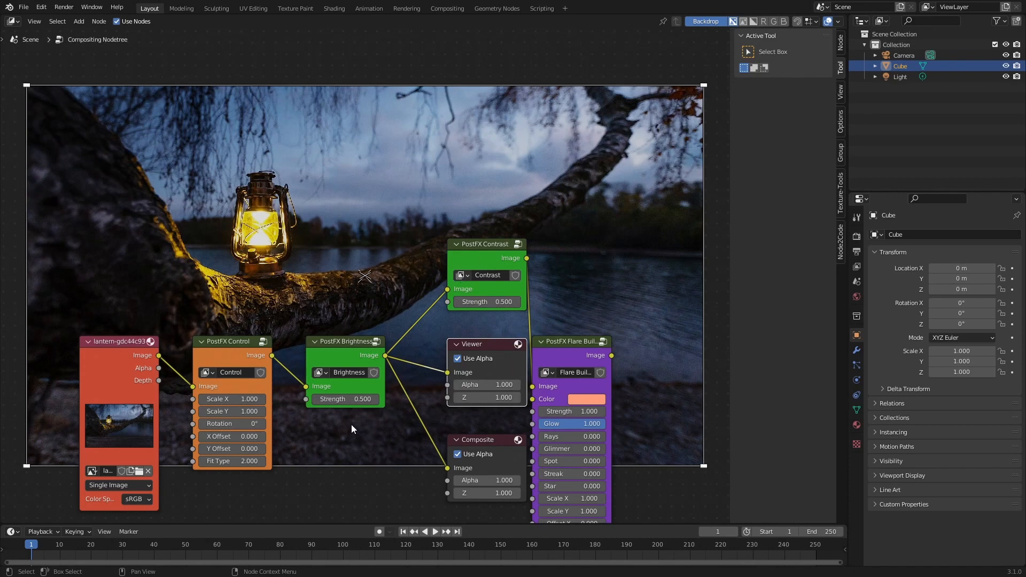
# - Raise the Brightness node's strength to 1.0
pyautogui.doubleClick(345, 399)
pyautogui.write('1.000')
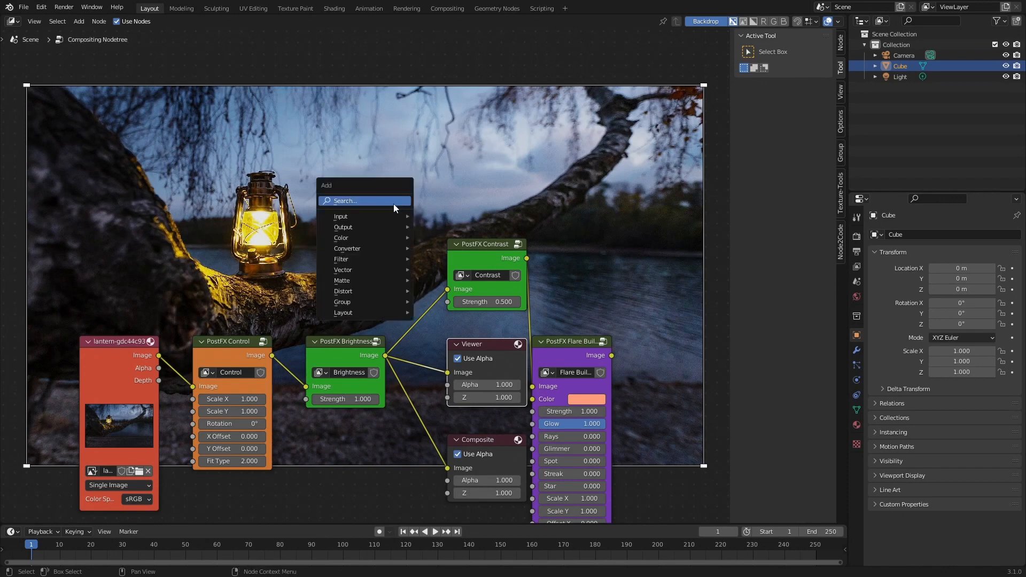
pyautogui.moveTo(341, 238)
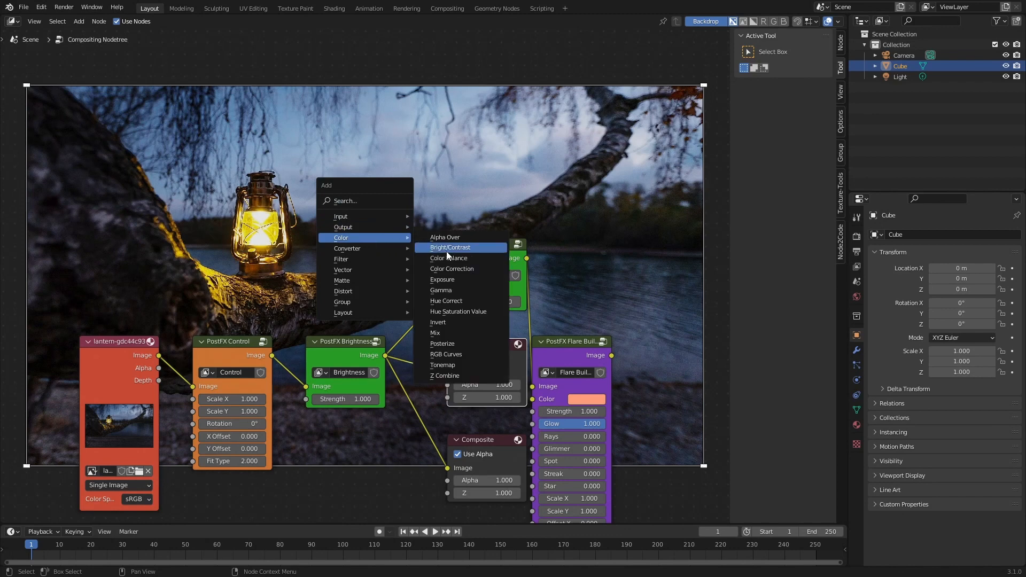
# - Add a Bright/Contrast node after Control and raise Bright to about 9.6
pyautogui.click(450, 247)
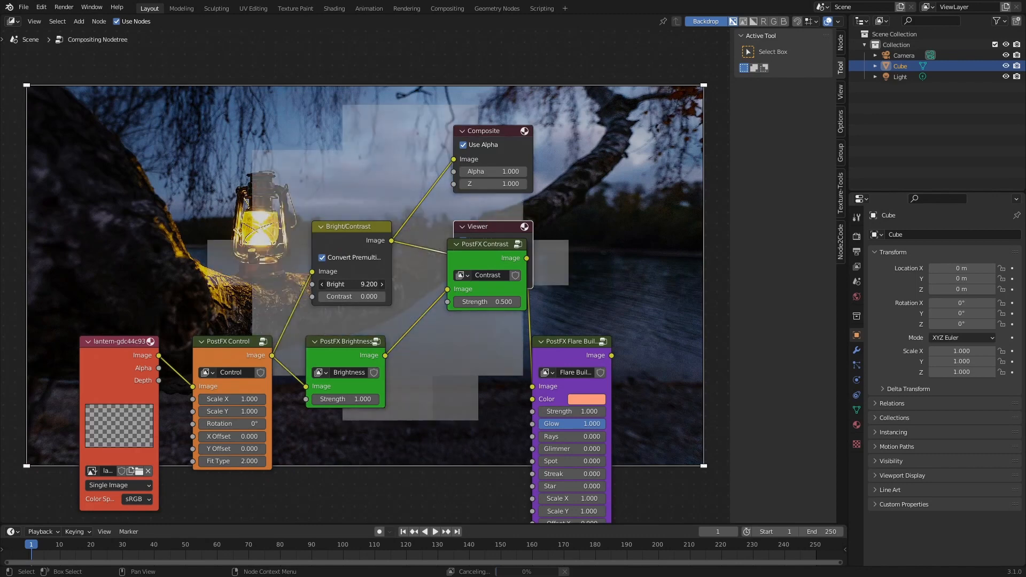
pyautogui.moveTo(352, 284); pyautogui.dragTo(367, 283)
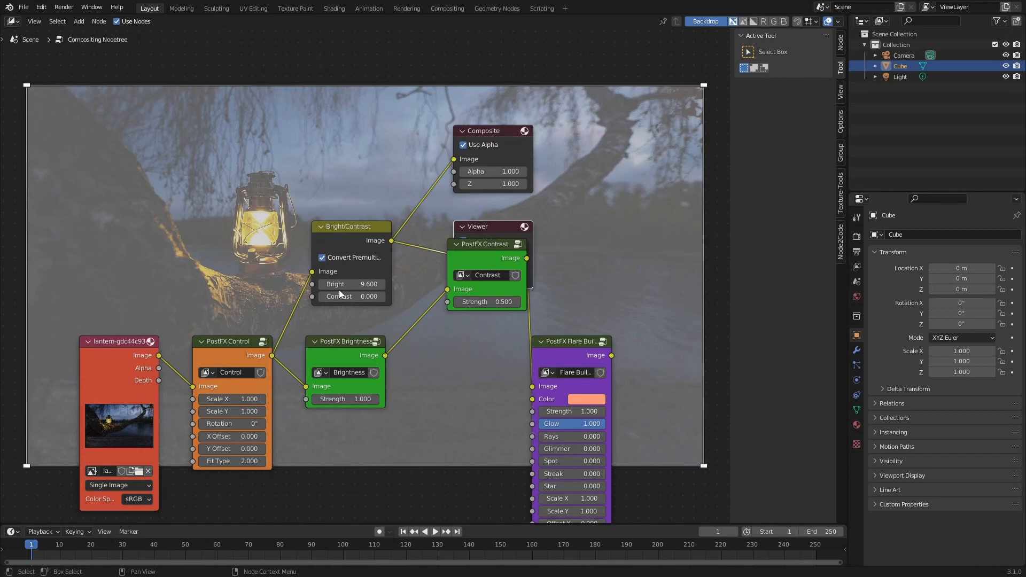
pyautogui.moveTo(352, 283)
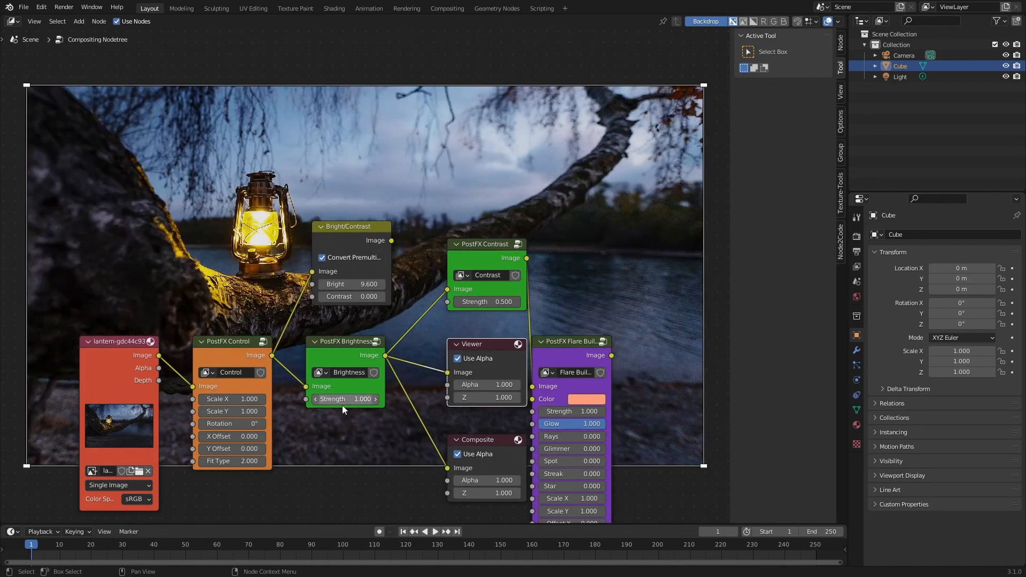
pyautogui.moveTo(337, 399)
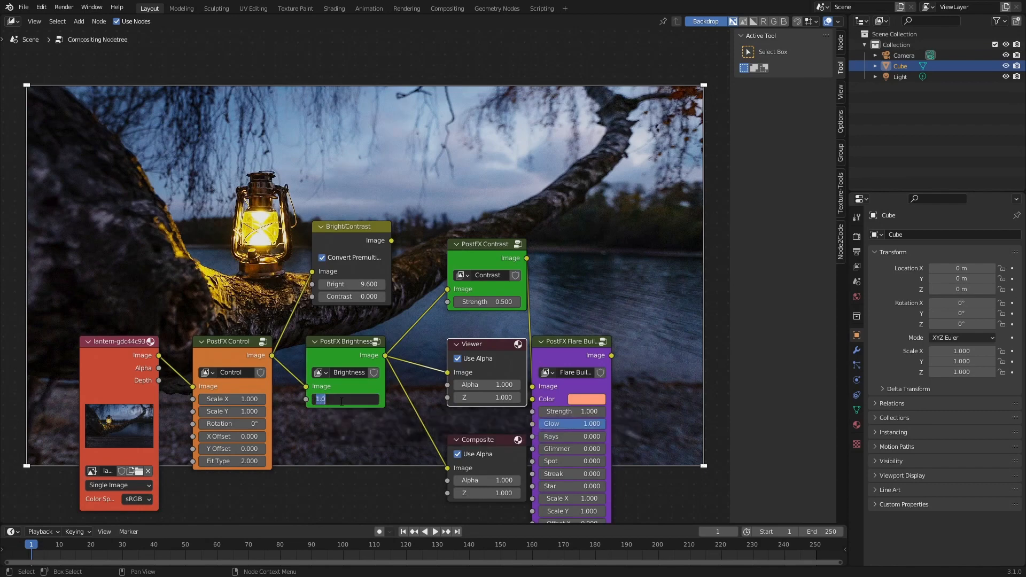
pyautogui.write('-1')
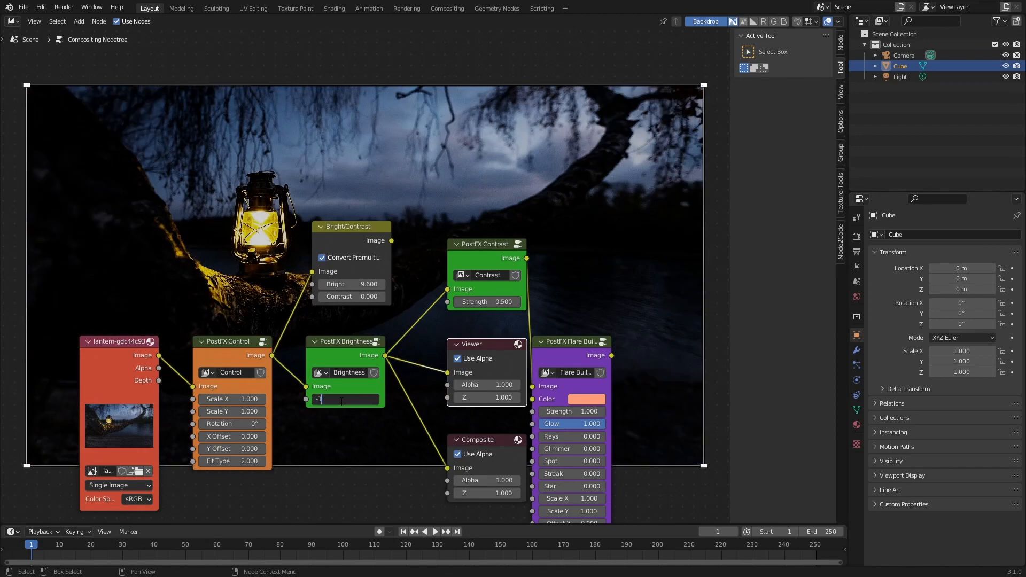
pyautogui.write('.000')
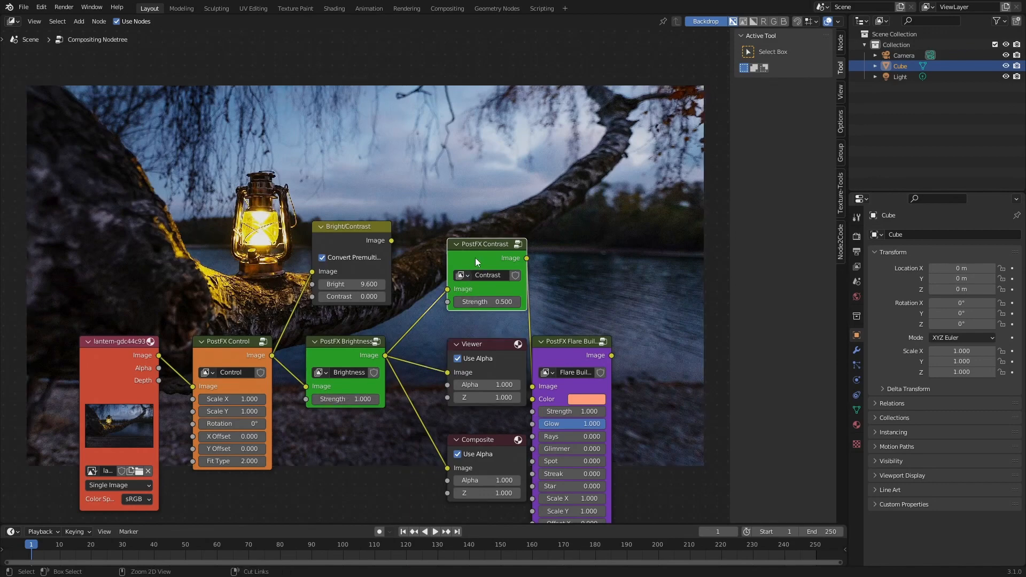
# - Cut old links, set Contrast strength to -0.5, and chain Contrast into the Flare Builder
pyautogui.rightClick(477, 262)
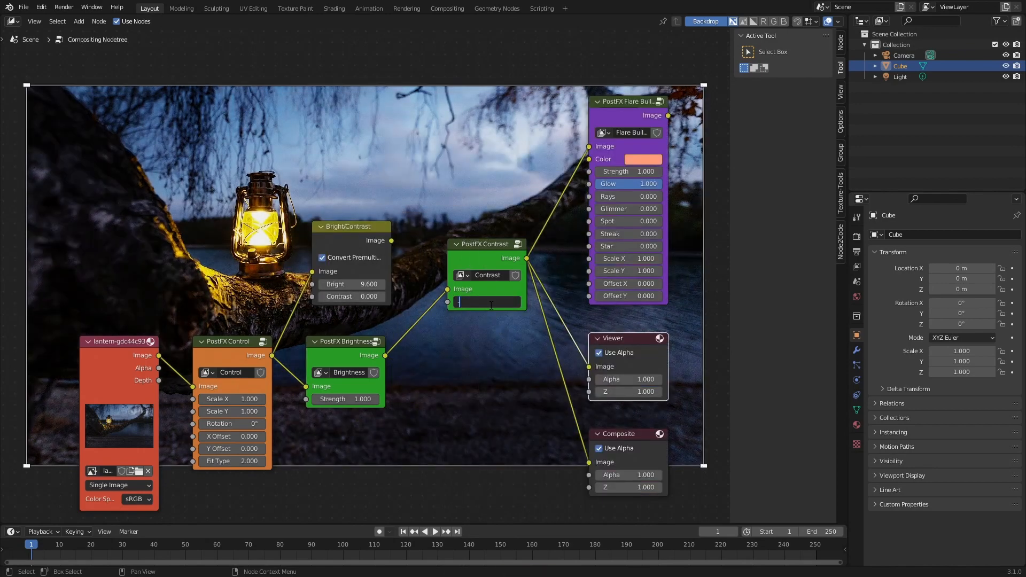
pyautogui.write('-0.500')
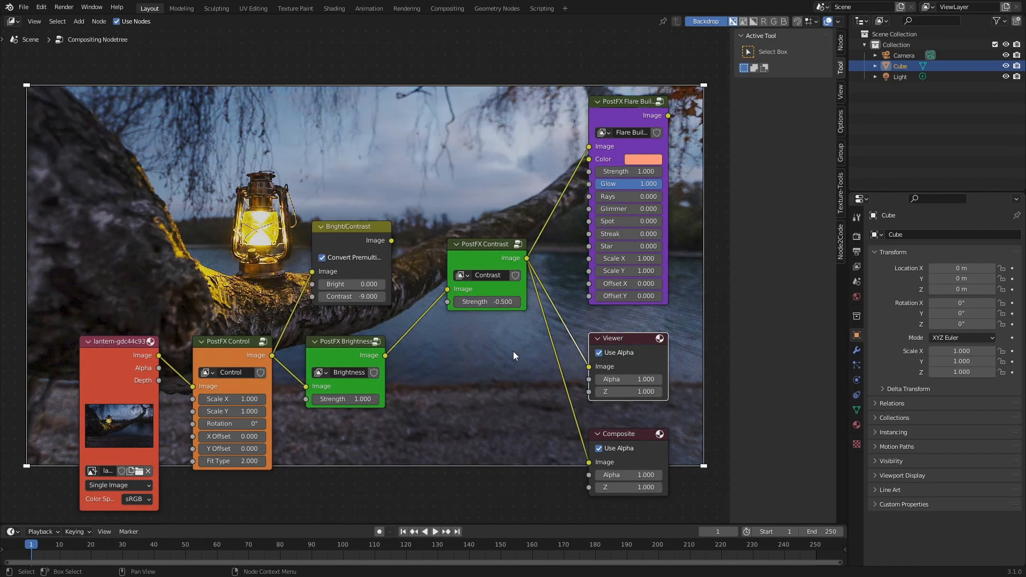
pyautogui.moveTo(488, 244); pyautogui.dragTo(472, 267)
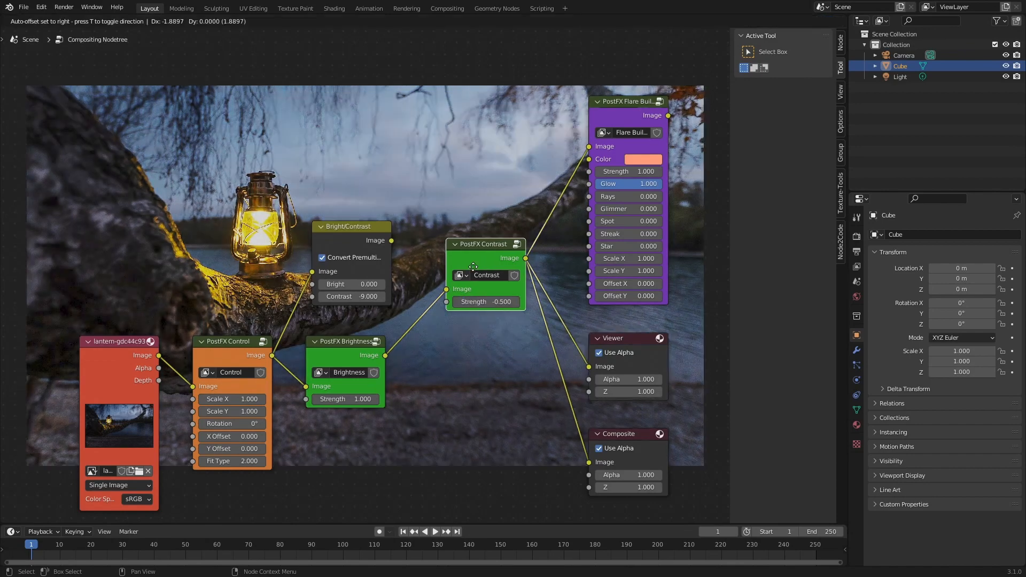
pyautogui.moveTo(484, 244); pyautogui.dragTo(436, 320)
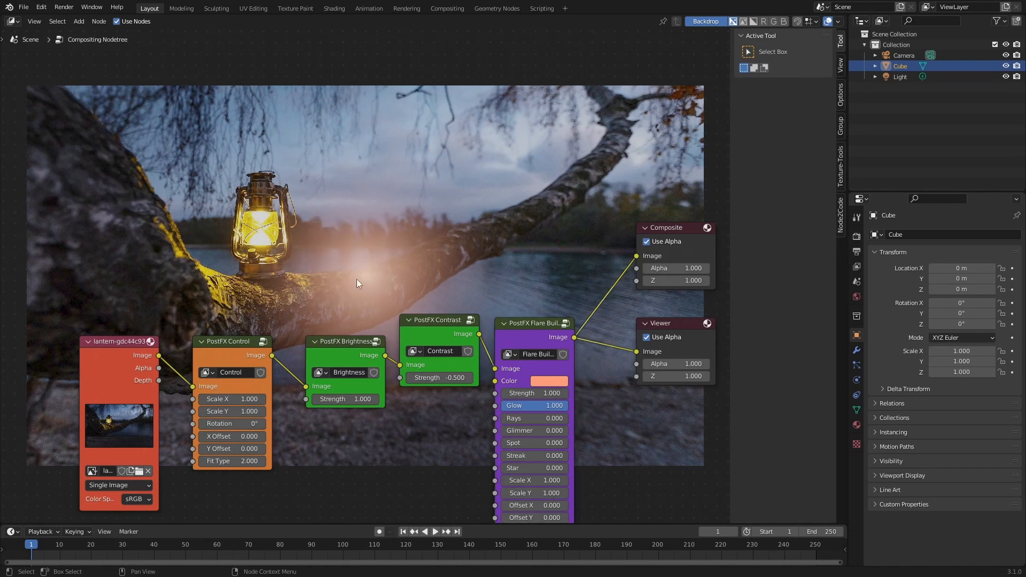
pyautogui.moveTo(468, 299)
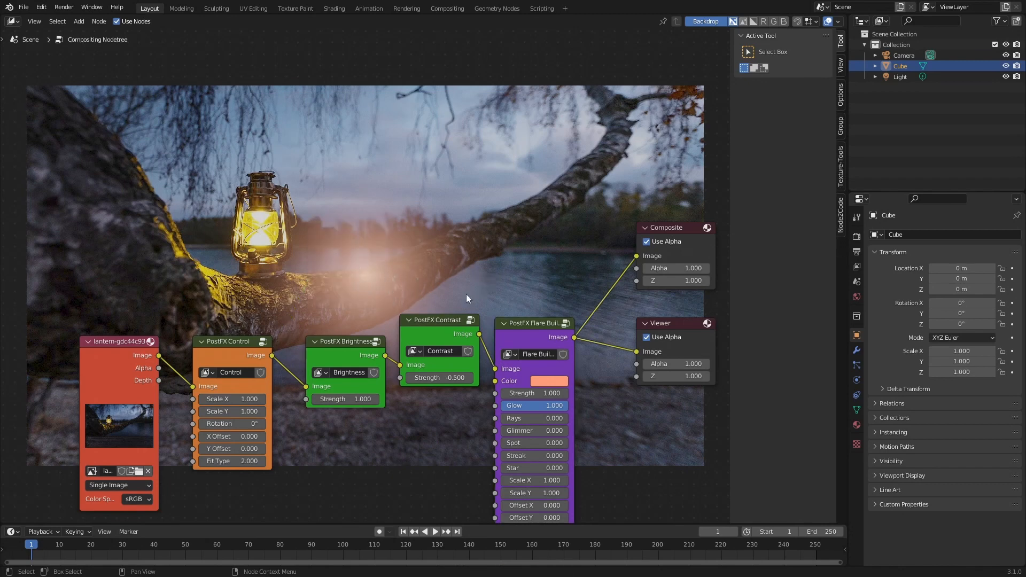
pyautogui.moveTo(395, 275)
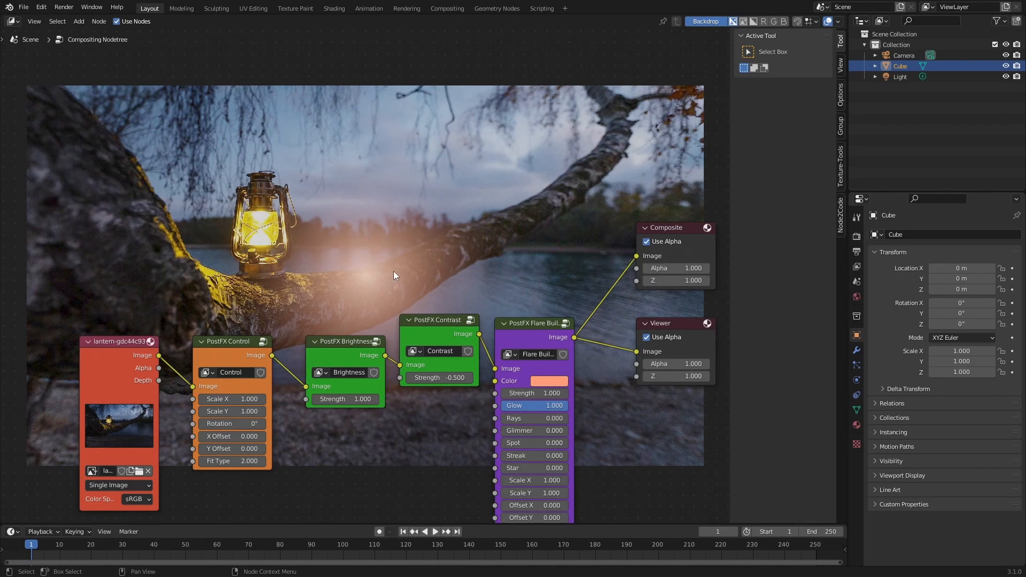
pyautogui.moveTo(389, 238)
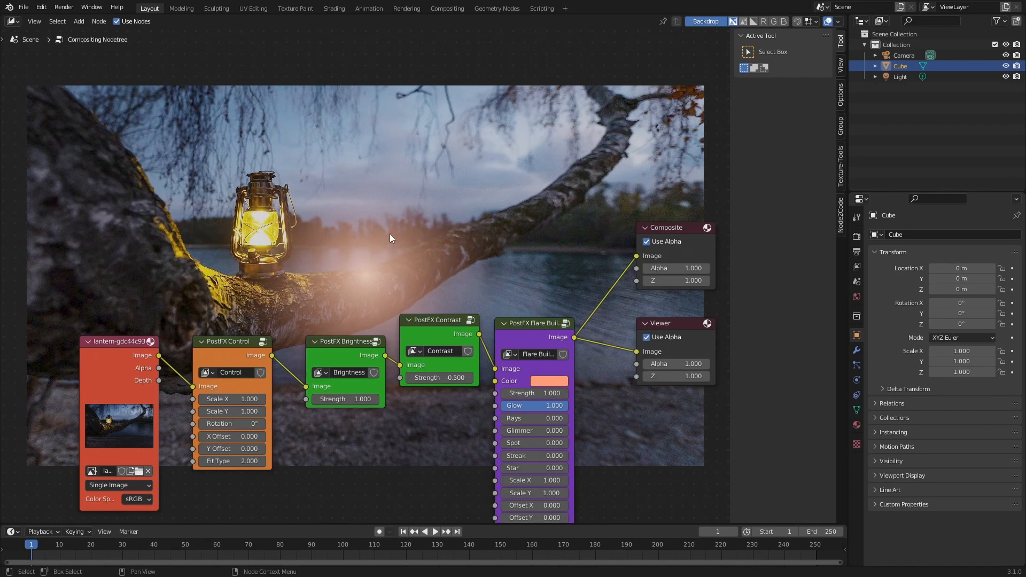
pyautogui.moveTo(522, 345)
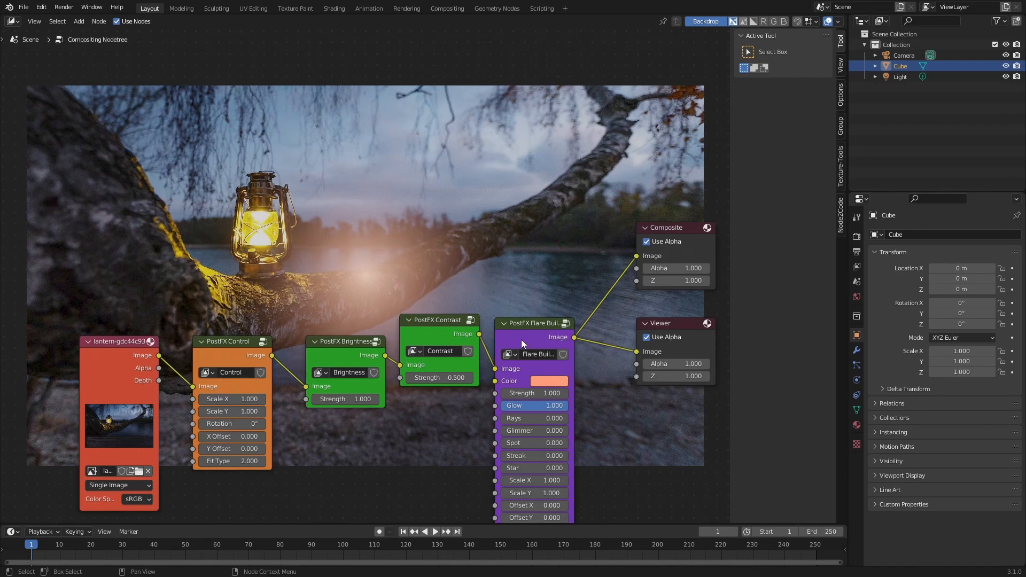
pyautogui.moveTo(527, 345)
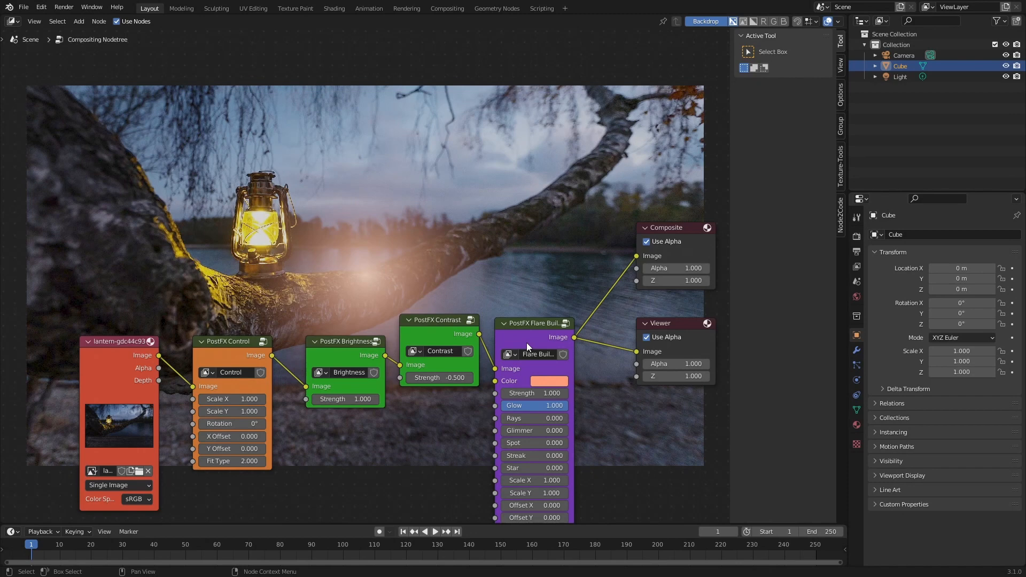
pyautogui.moveTo(511, 268)
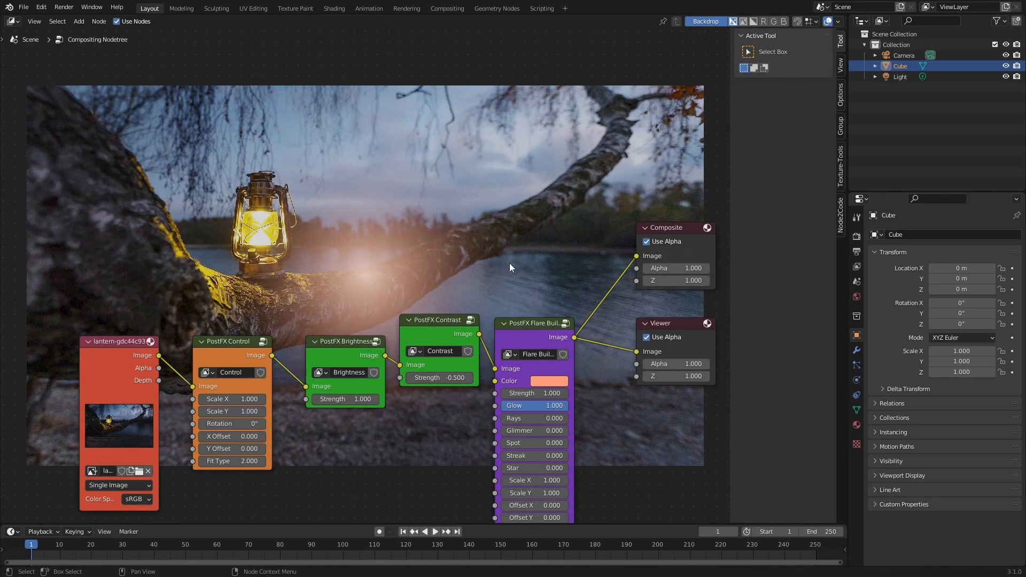
pyautogui.moveTo(525, 343)
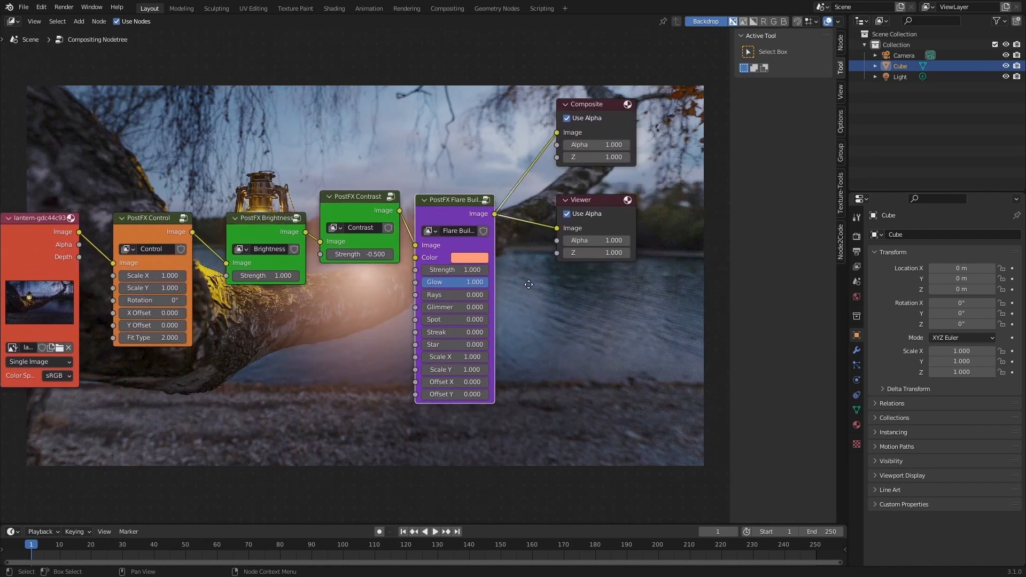
# - Make the flare light blue with Spot 1, a slight streak and Scale Y 2
pyautogui.click(469, 257)
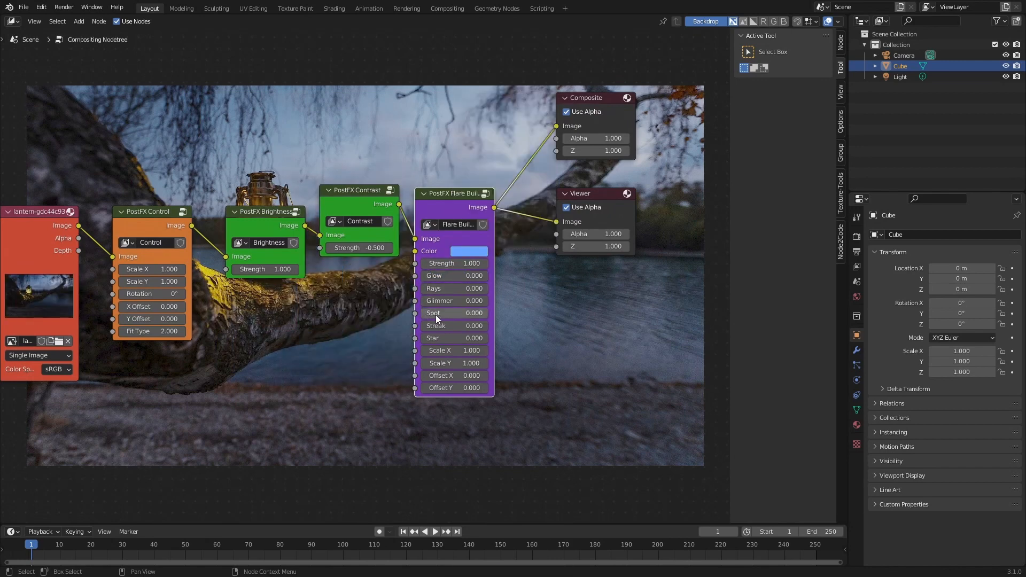
pyautogui.click(453, 313)
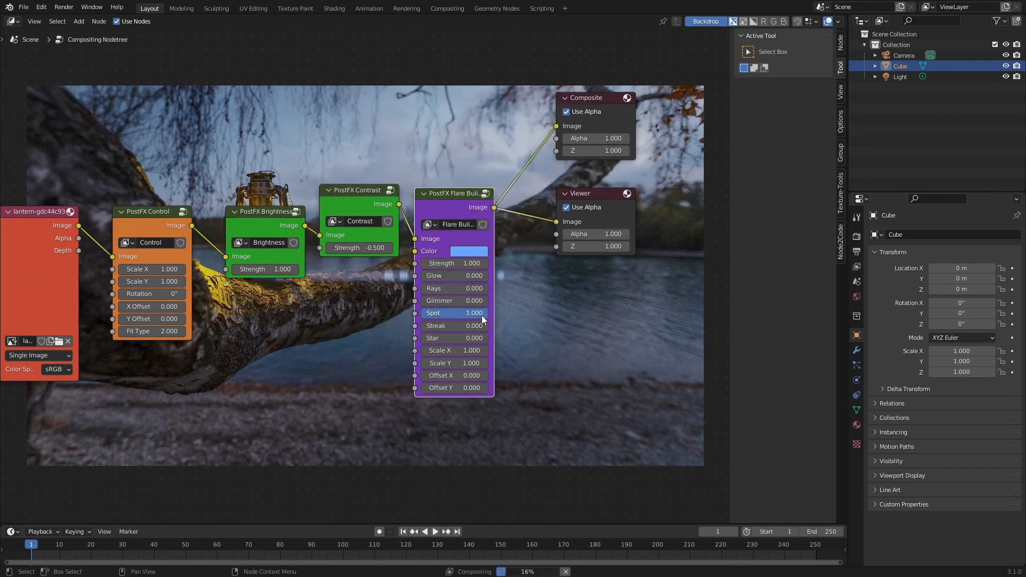
pyautogui.moveTo(453, 325); pyautogui.dragTo(484, 325)
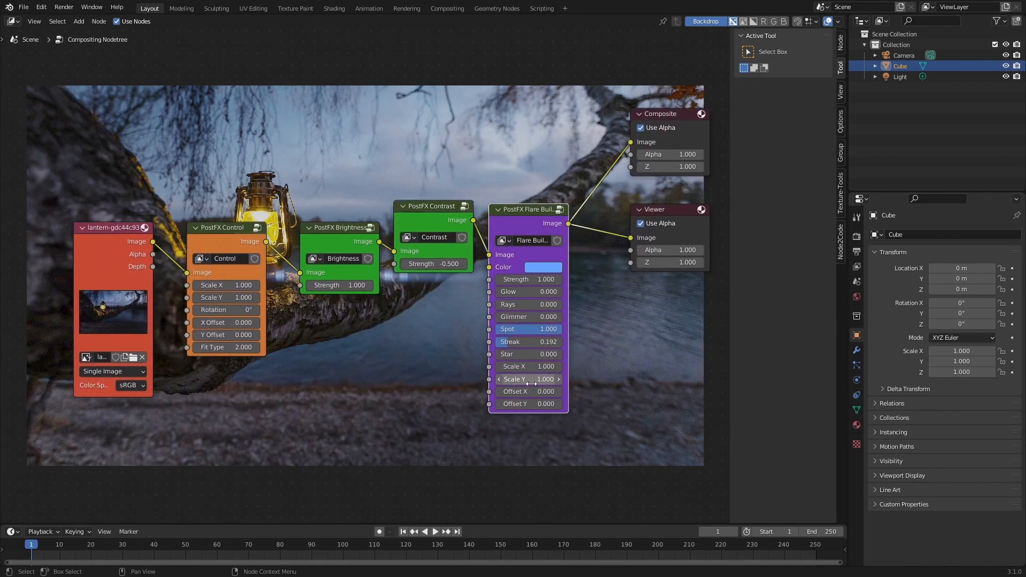
pyautogui.doubleClick(527, 380)
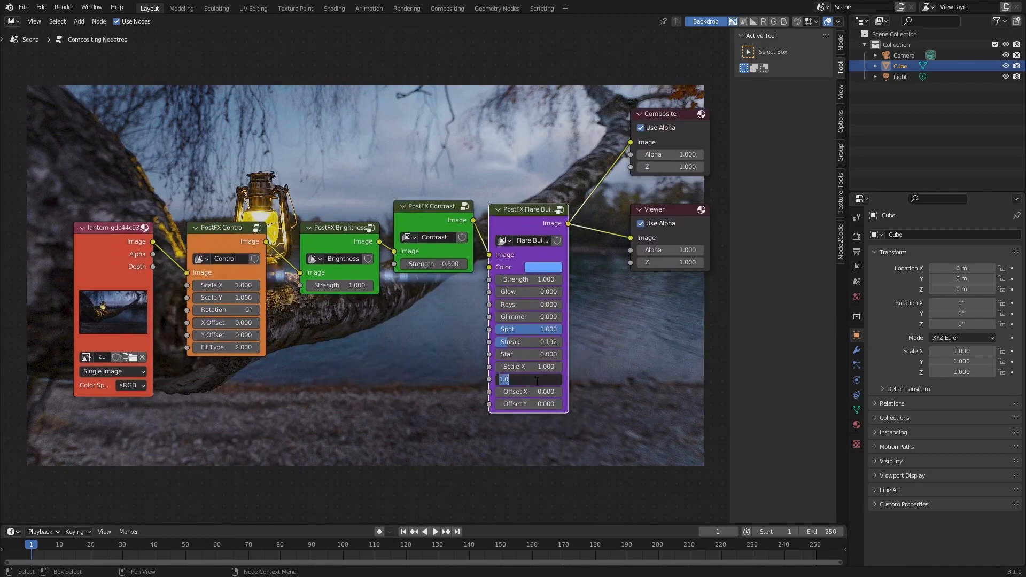
pyautogui.write('2')
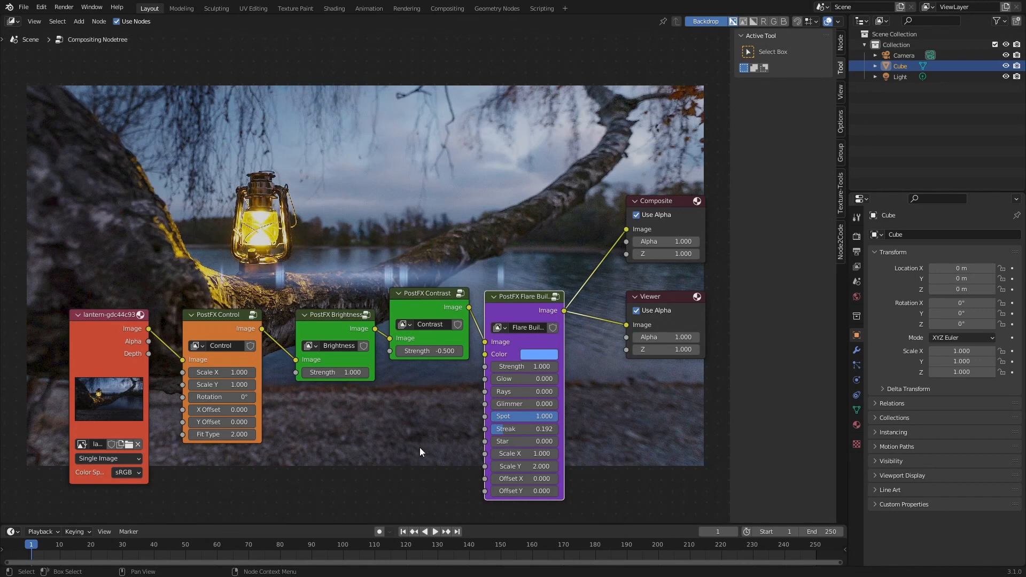
pyautogui.moveTo(524, 367)
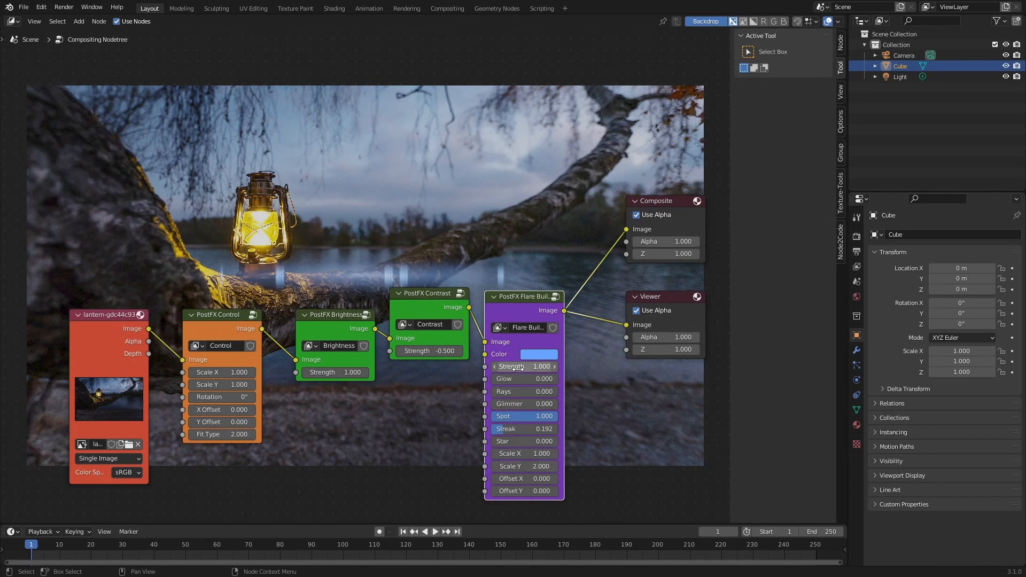
# - Raise the blue Flare Builder's strength to 3
pyautogui.click(524, 367)
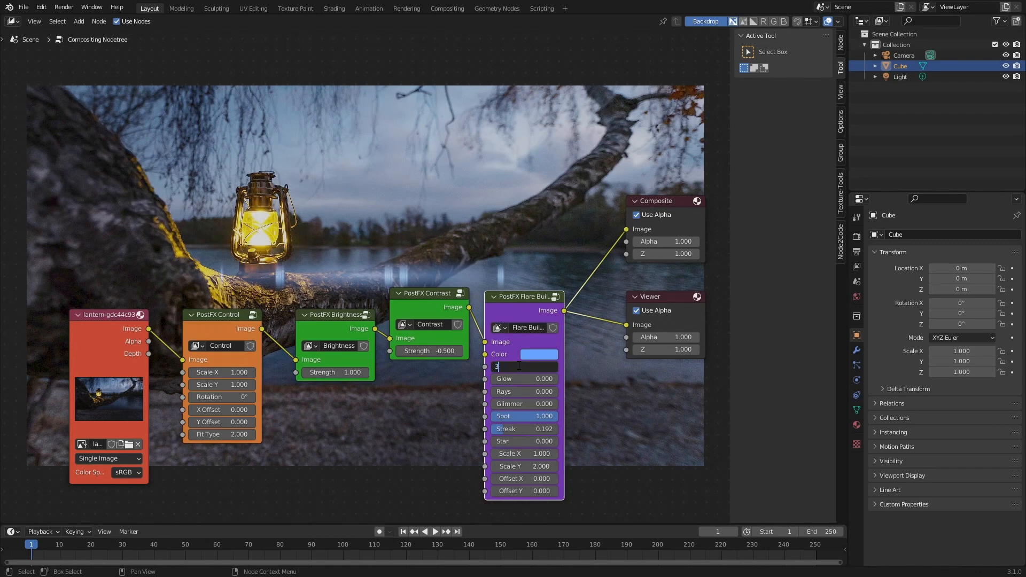
pyautogui.write('3.000')
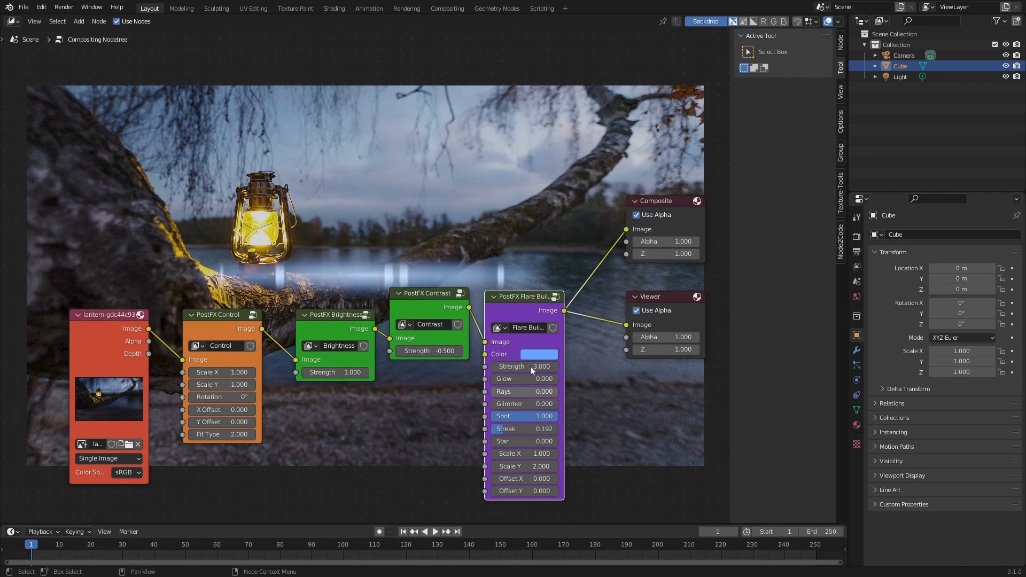
pyautogui.click(540, 354)
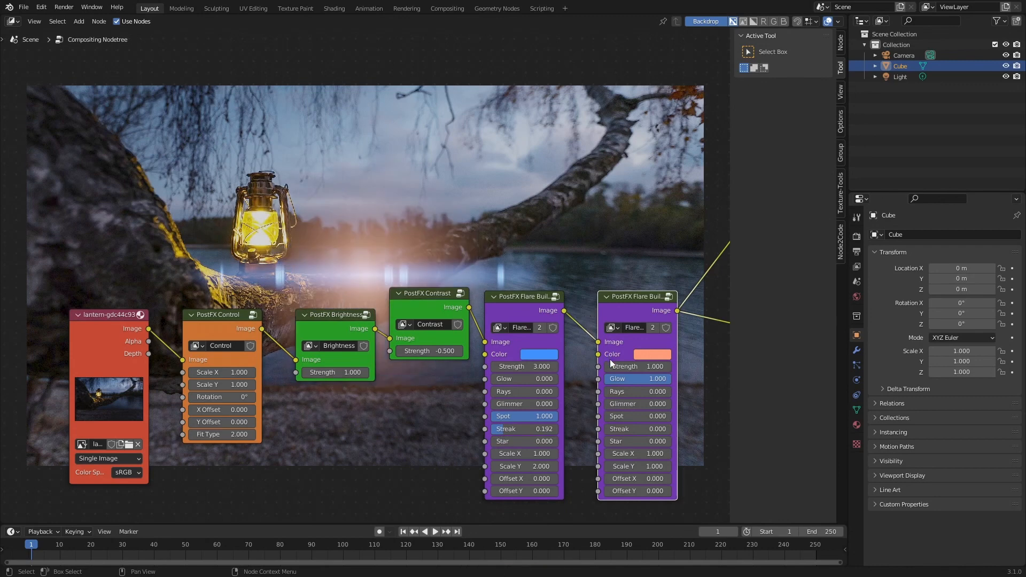
pyautogui.moveTo(593, 357)
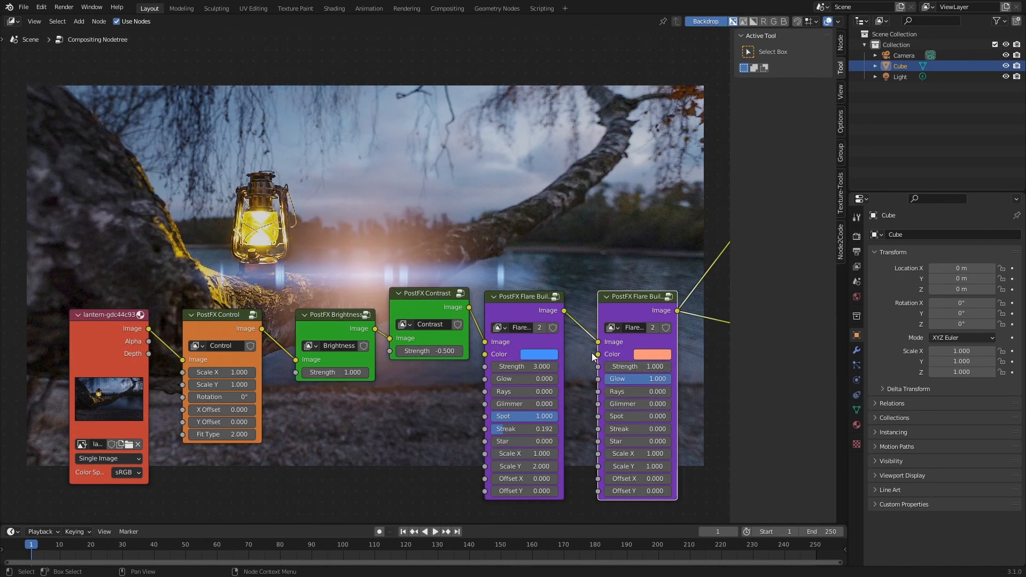
# - Add a second, orange Flare Builder after the blue one with strength 3
pyautogui.click(660, 354)
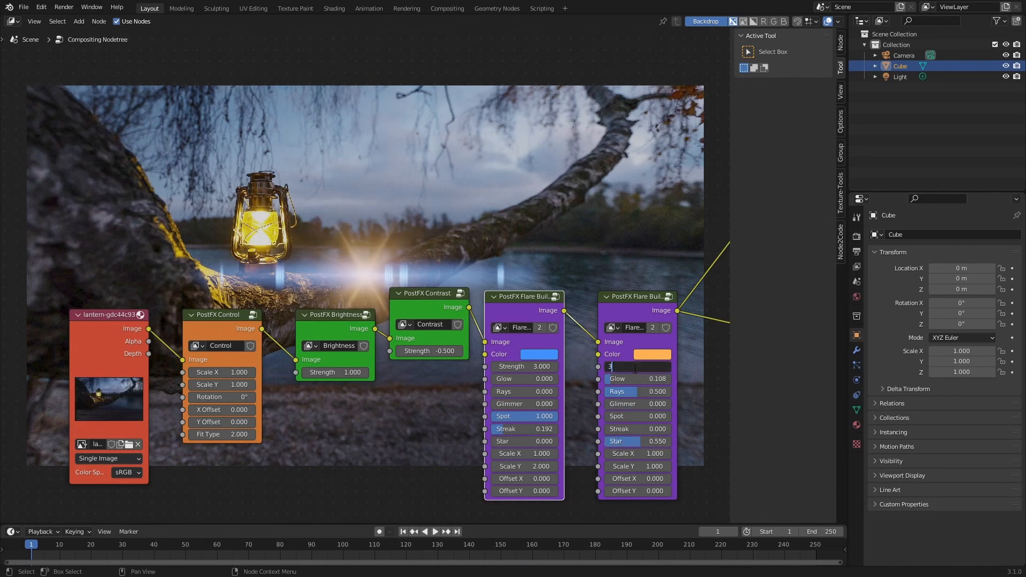
pyautogui.write('3.000')
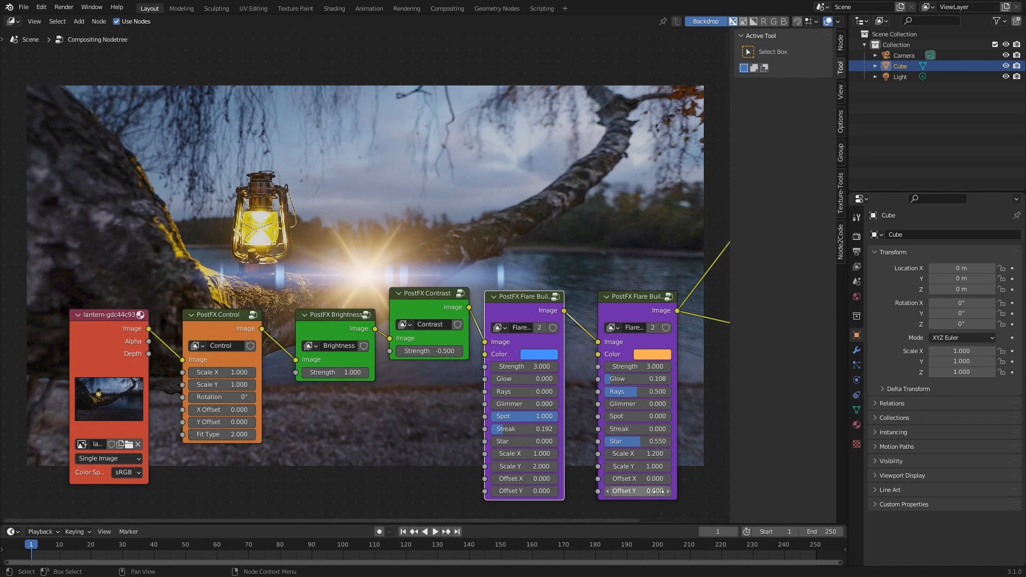
pyautogui.moveTo(636, 479)
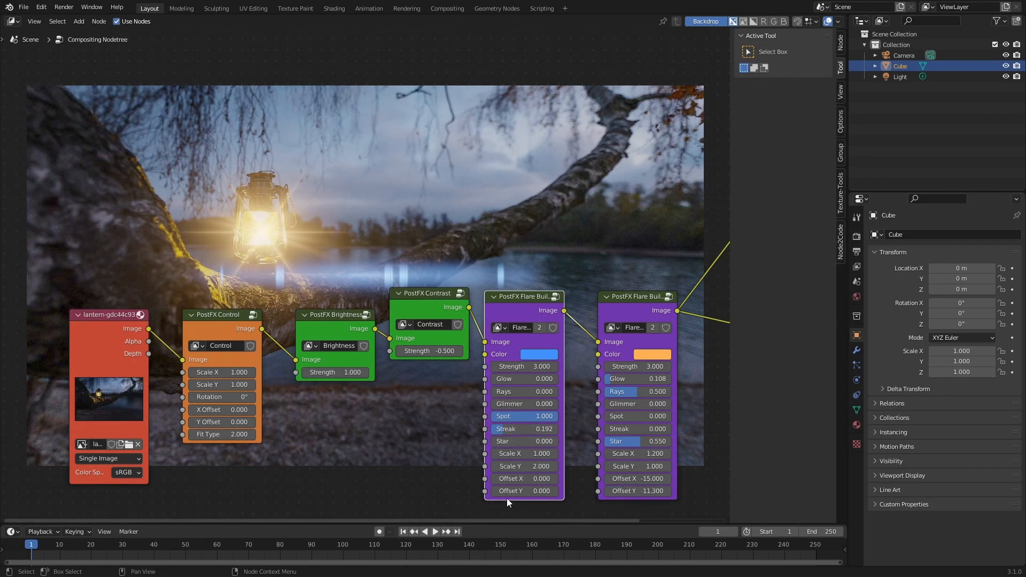
pyautogui.moveTo(636, 492)
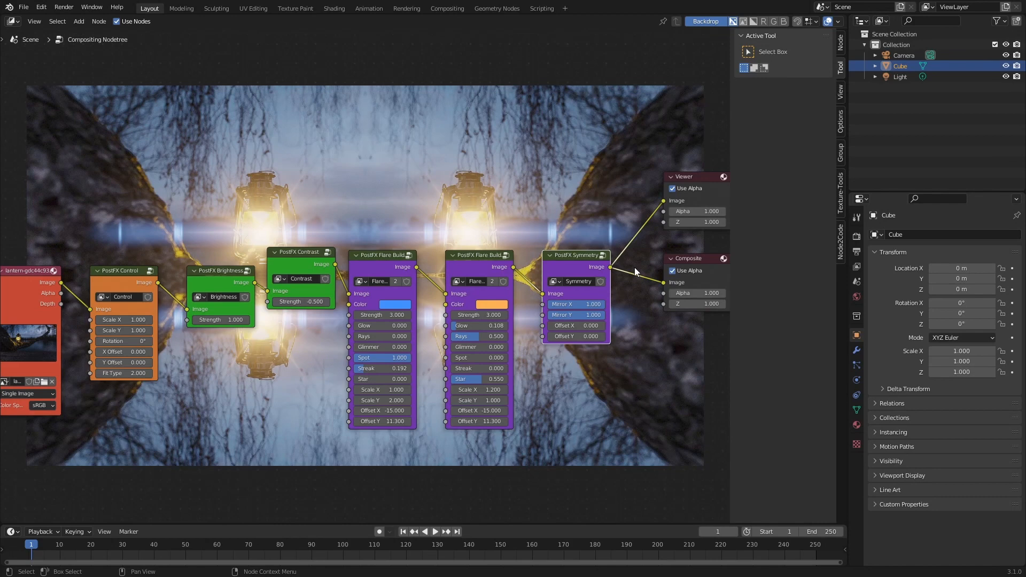
pyautogui.moveTo(573, 302)
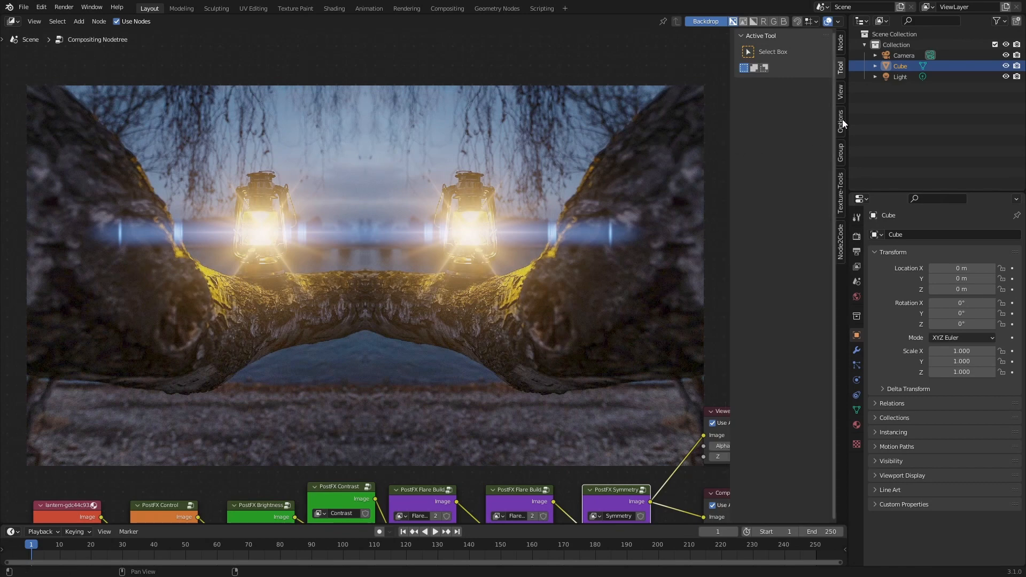
# - In the sidebar Options tab, switch off Post FX Auto Optimize Preview
pyautogui.click(842, 124)
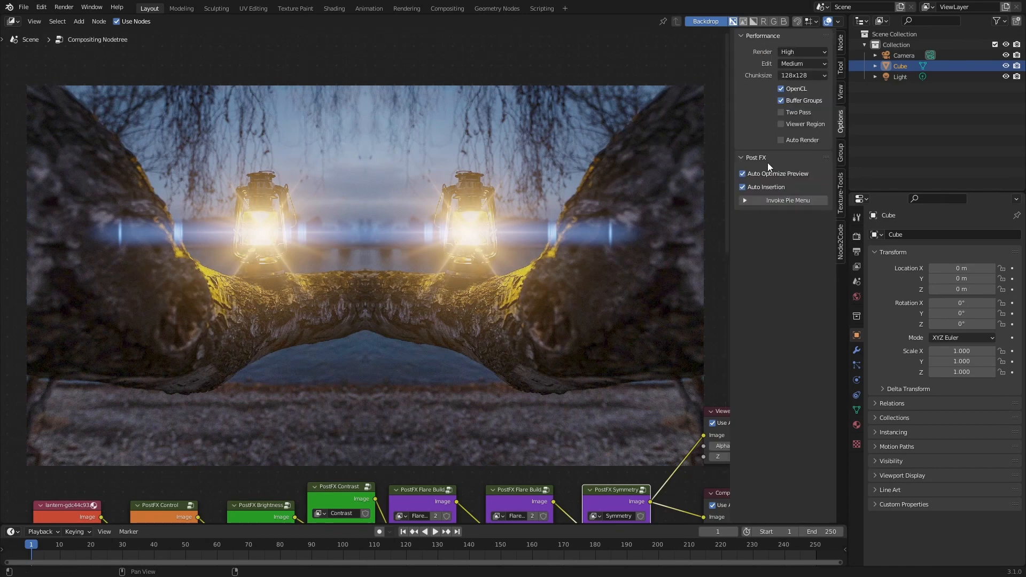
pyautogui.moveTo(780, 165)
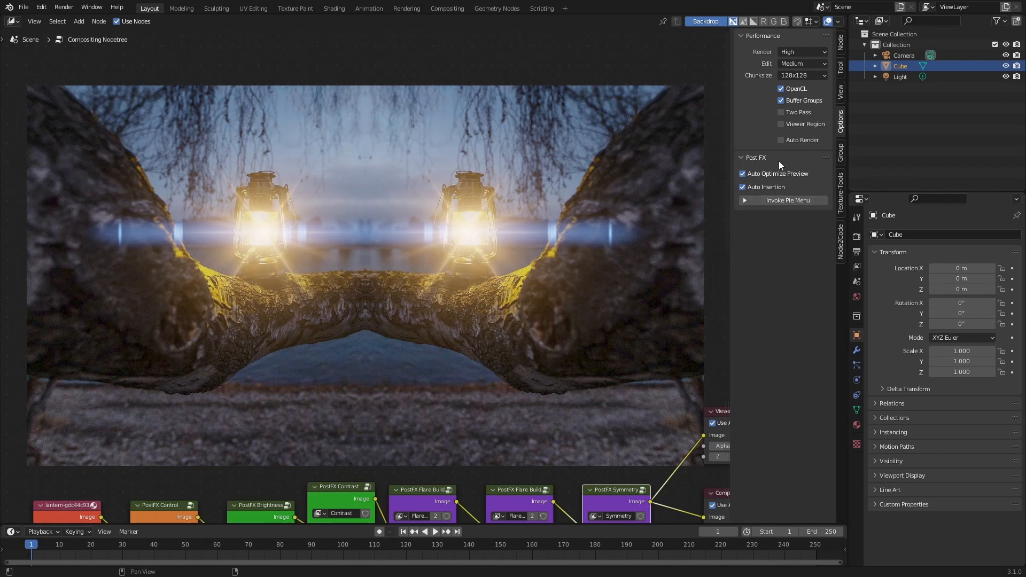
pyautogui.moveTo(778, 165)
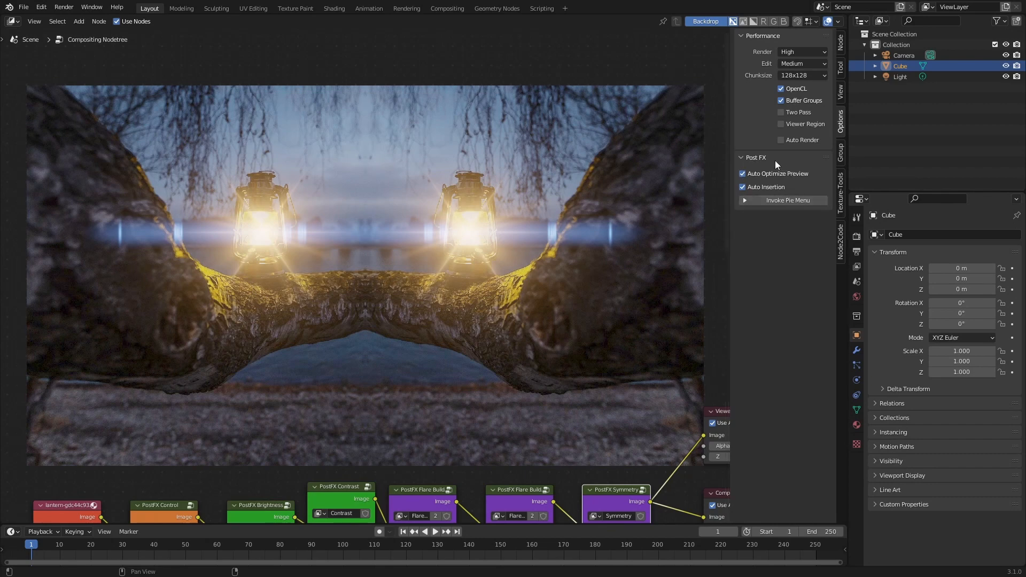
pyautogui.moveTo(778, 173)
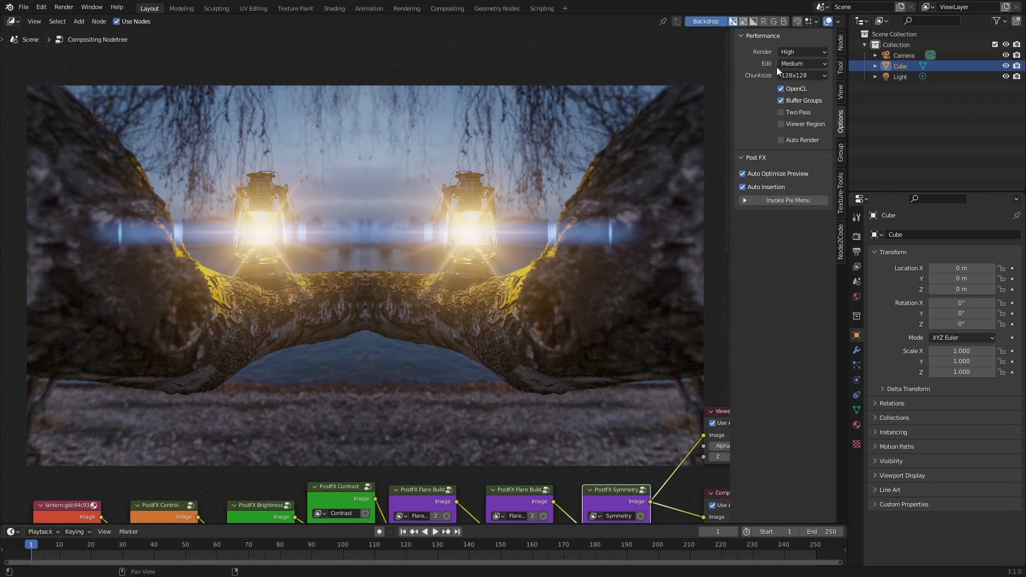
pyautogui.moveTo(764, 124)
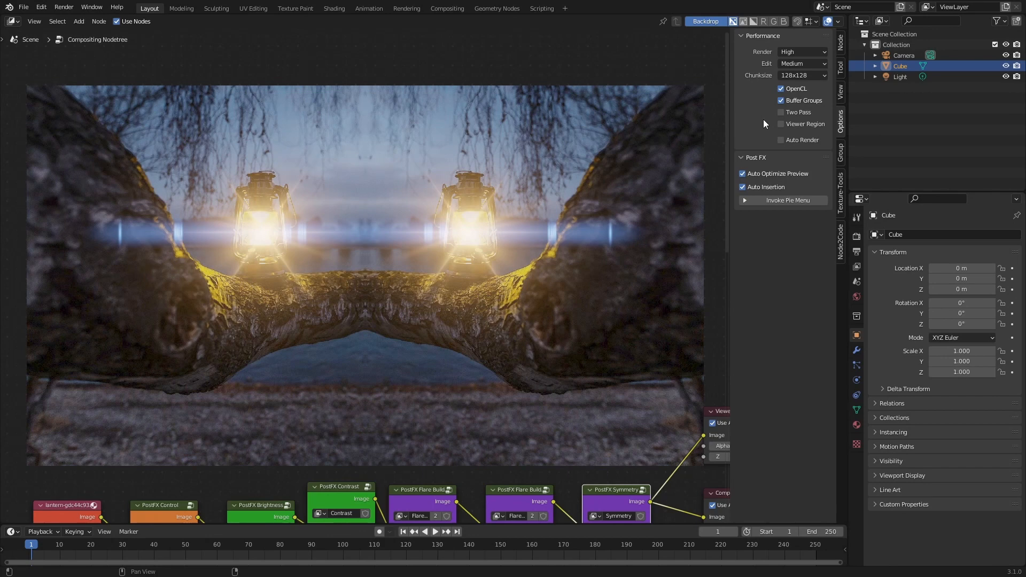
pyautogui.moveTo(771, 80)
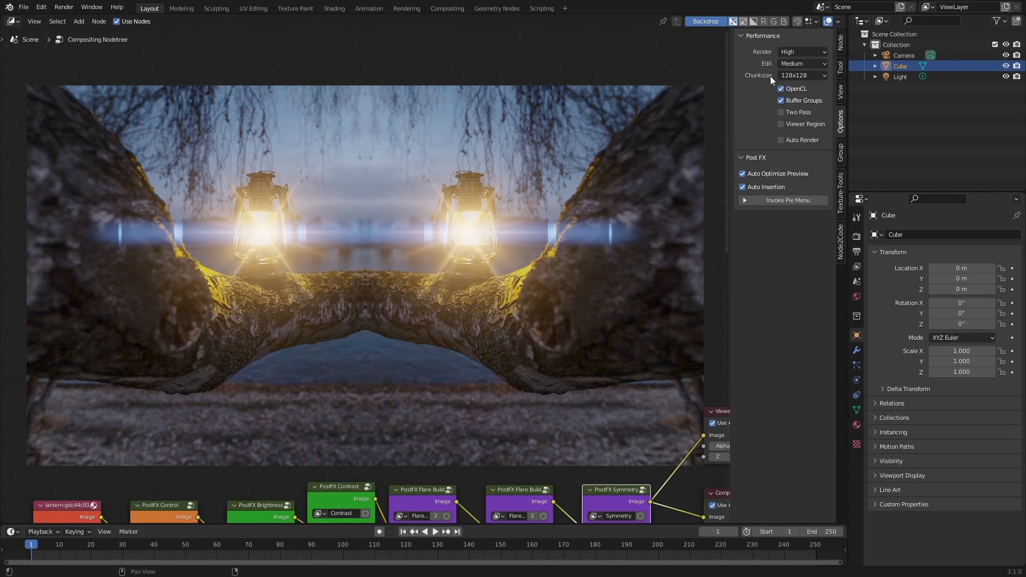
pyautogui.moveTo(802, 63)
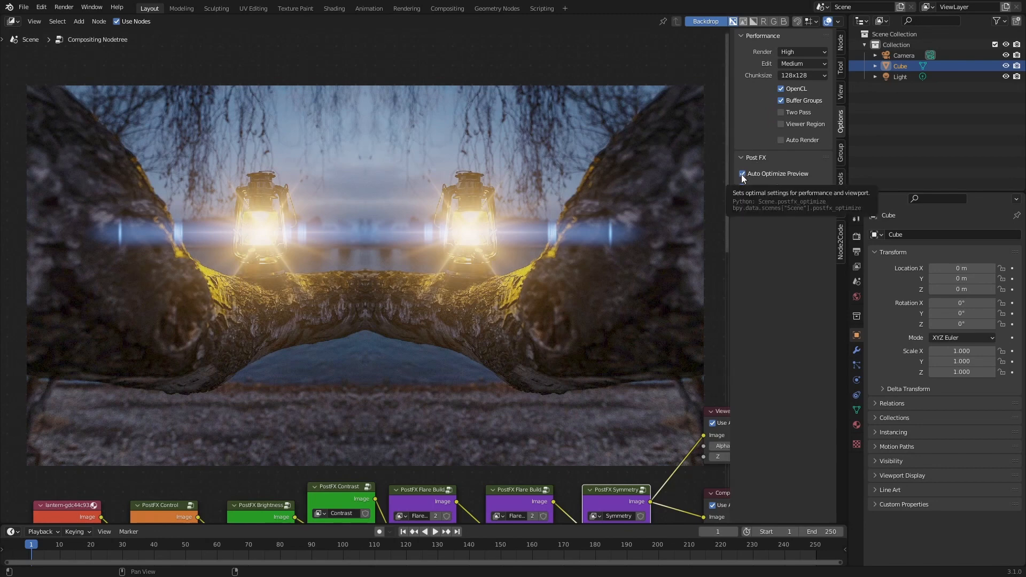
pyautogui.click(742, 173)
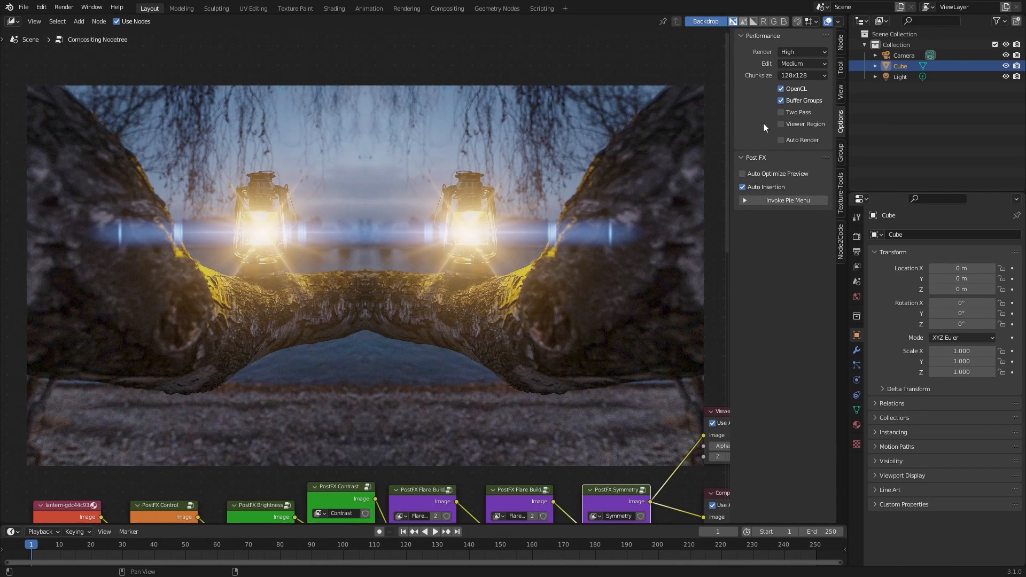
pyautogui.moveTo(756, 173)
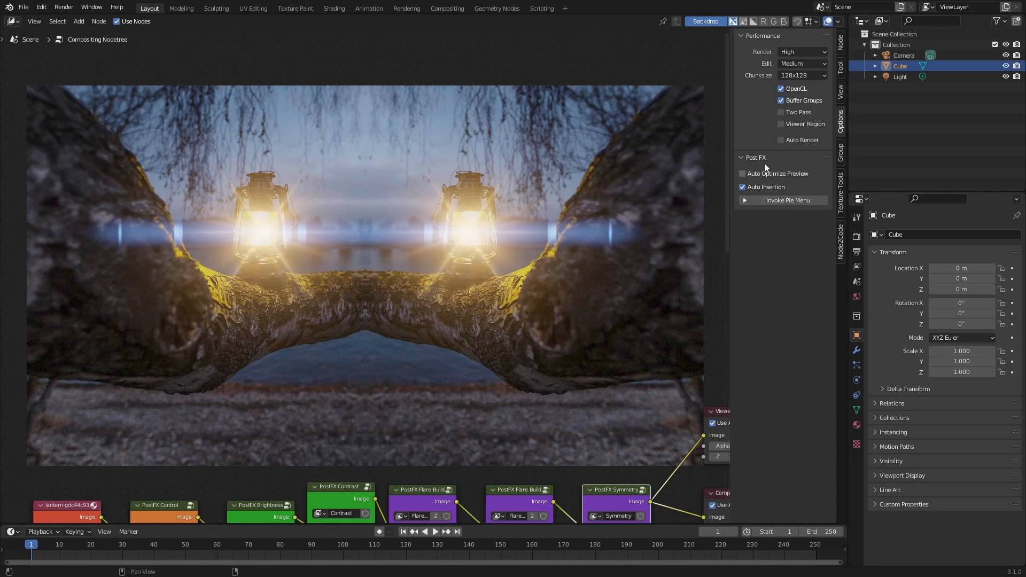
pyautogui.moveTo(772, 151)
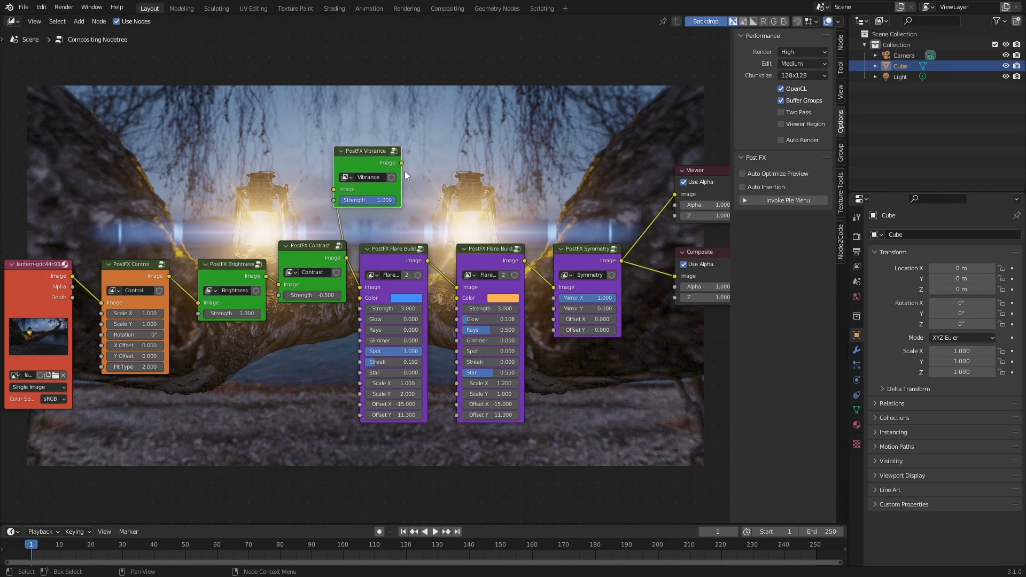
pyautogui.moveTo(386, 178)
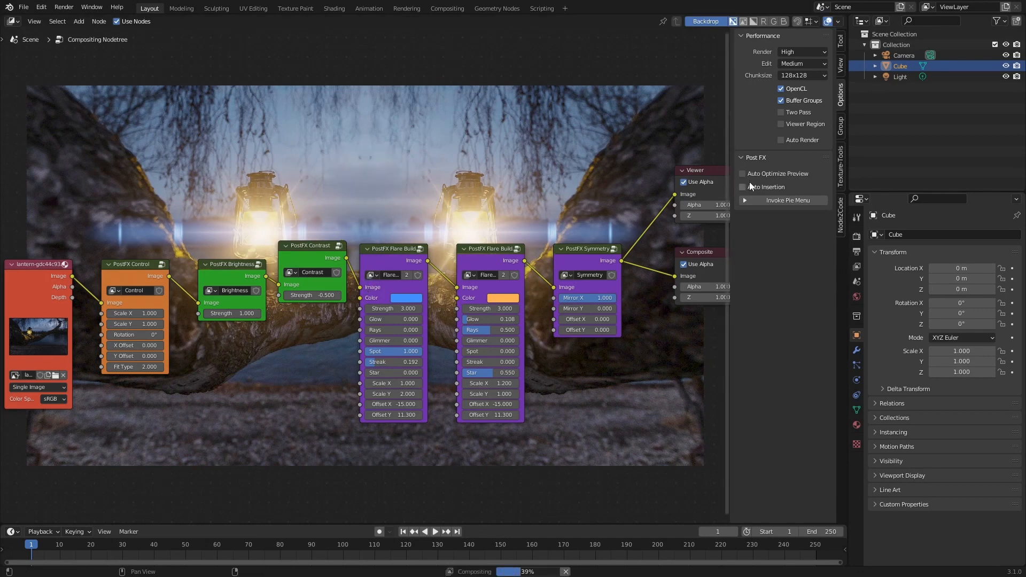
# - Splice a PostFX Vibrance node at strength 1.0 between Contrast and Flare Builder, with Auto Insertion back on
pyautogui.click(742, 186)
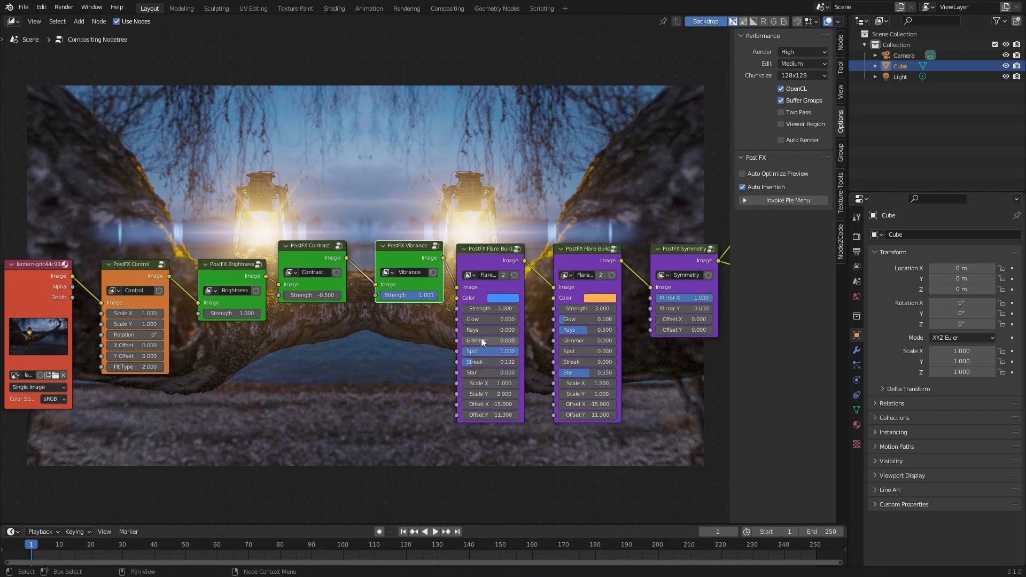
pyautogui.moveTo(334, 283)
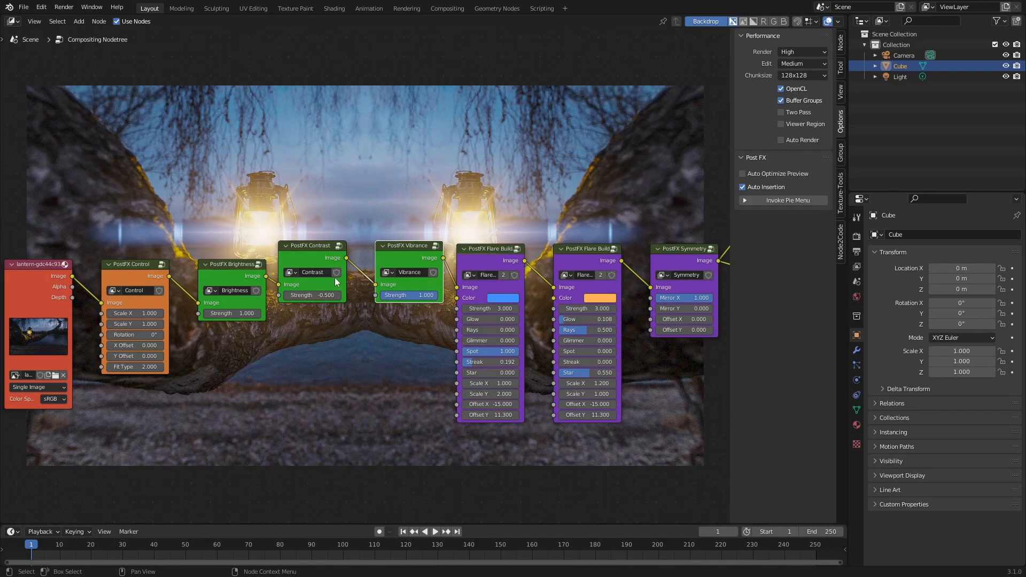